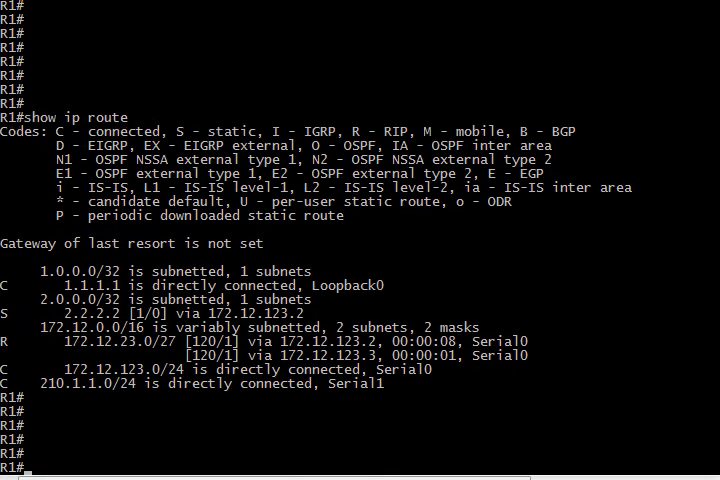
- Display 'show controller serial 1' on R1, confirming the V.35 DCE cable at clockrate 56000
{"action": "type", "text": "show con"}
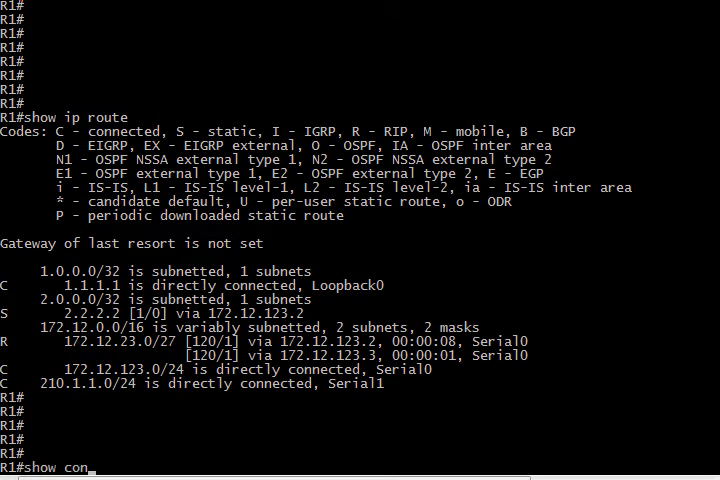
{"action": "type", "text": "troller se"}
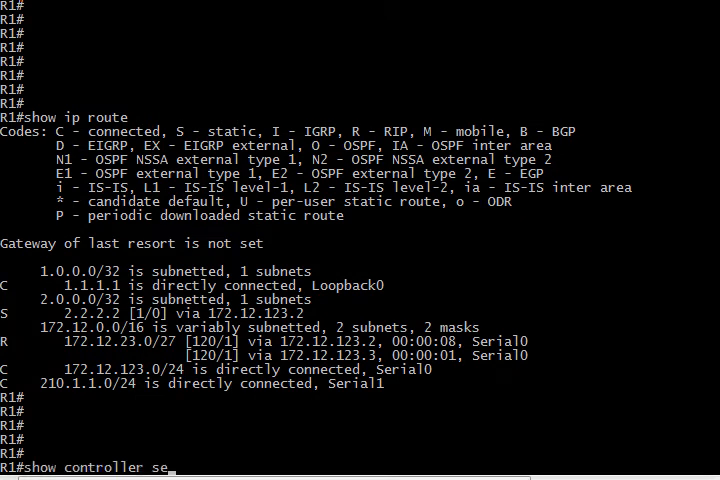
{"action": "key", "text": "Return"}
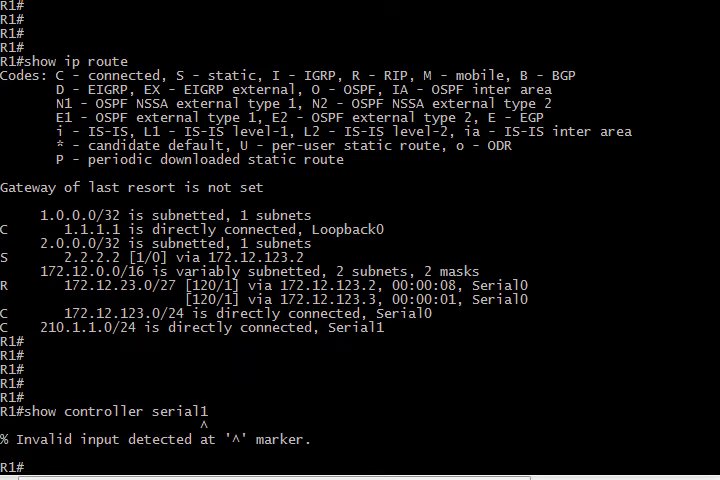
{"action": "type", "text": "show controller serial1"}
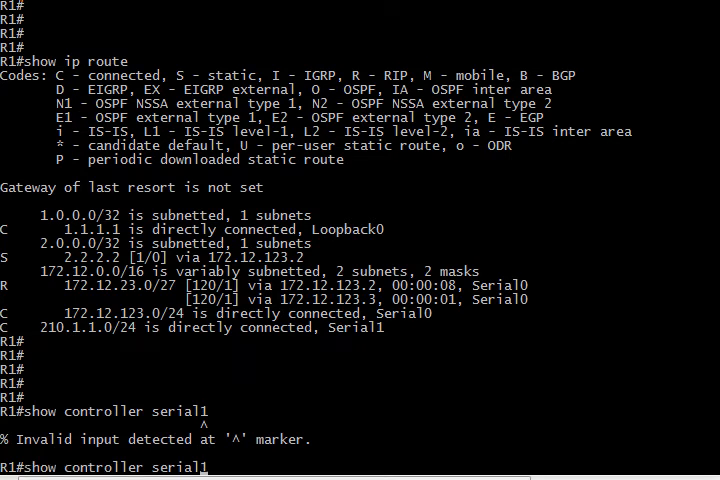
{"action": "key", "text": "Return"}
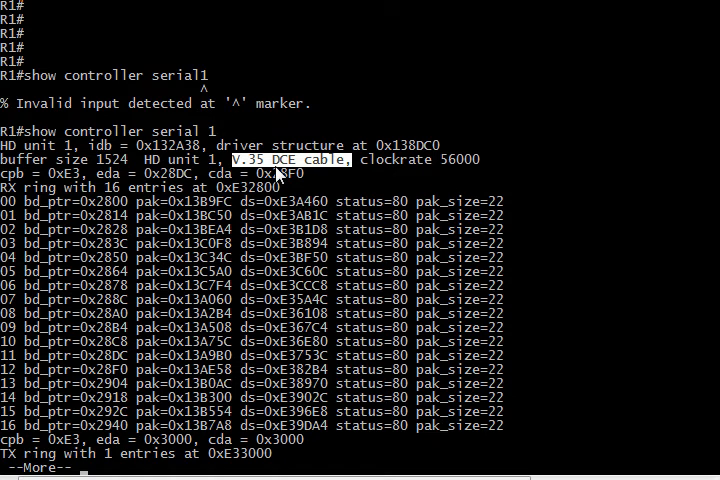
{"action": "mouse_move", "coordinate": [364, 182]}
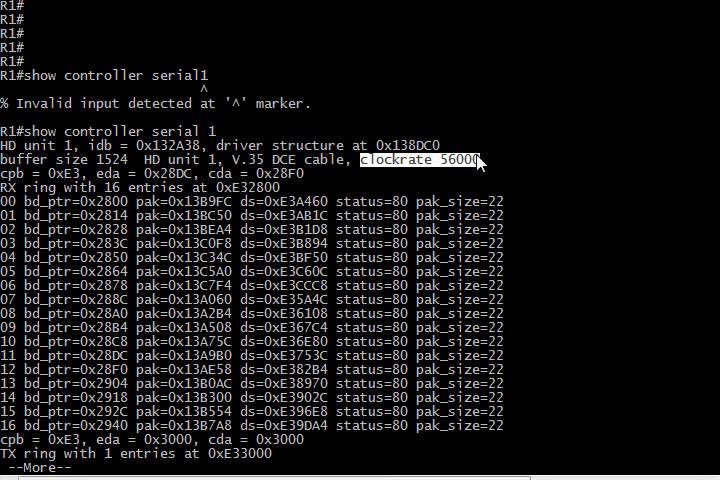
{"action": "mouse_move", "coordinate": [488, 162]}
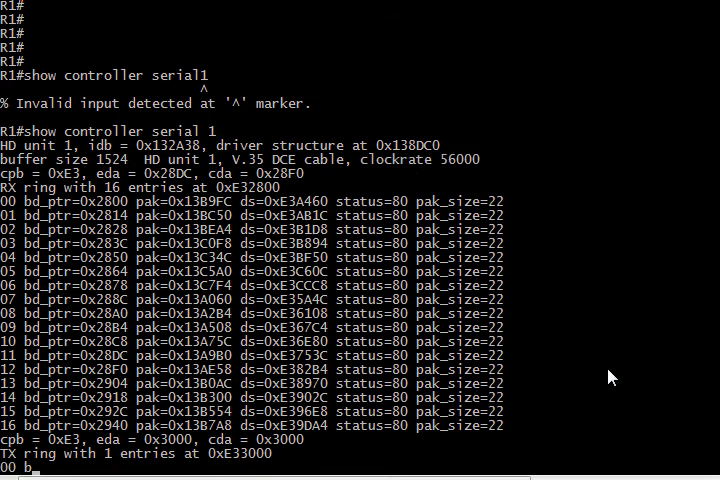
{"action": "scroll", "scroll_direction": "down", "scroll_amount": 3}
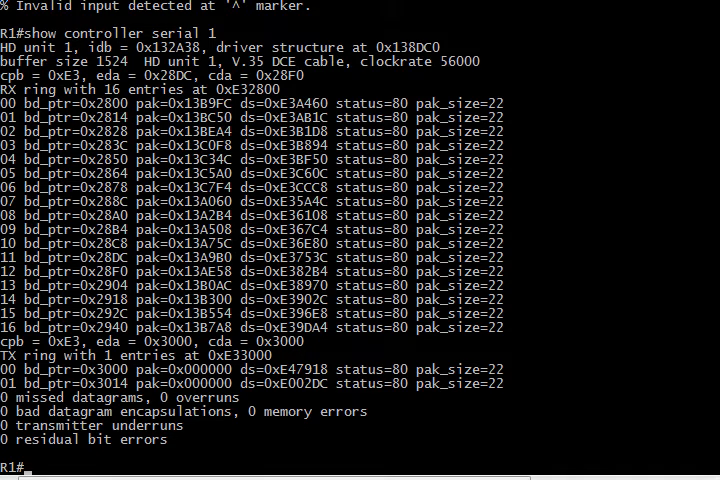
- List R1's full routing table with 'show ip route'
{"action": "type", "text": "show ip route"}
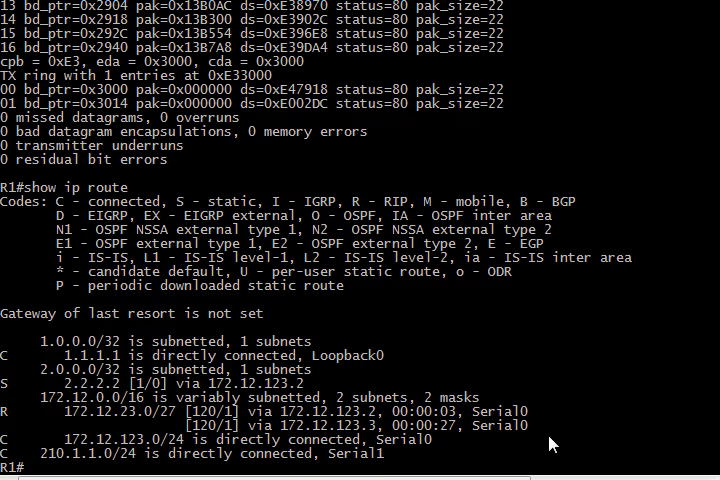
{"action": "mouse_move", "coordinate": [456, 479]}
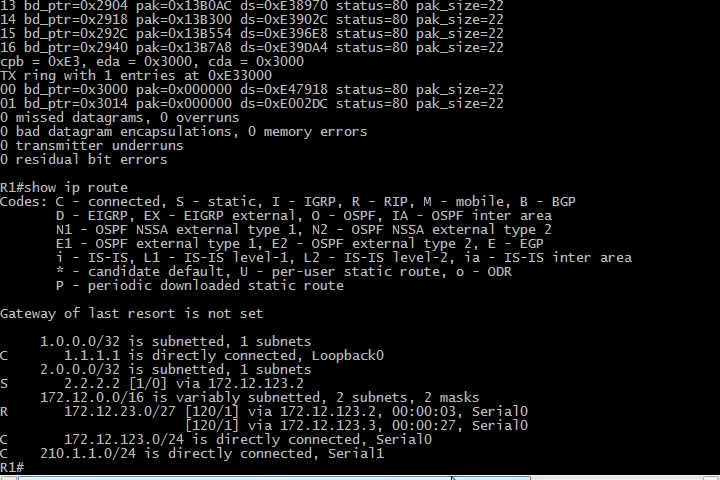
{"action": "mouse_move", "coordinate": [268, 322]}
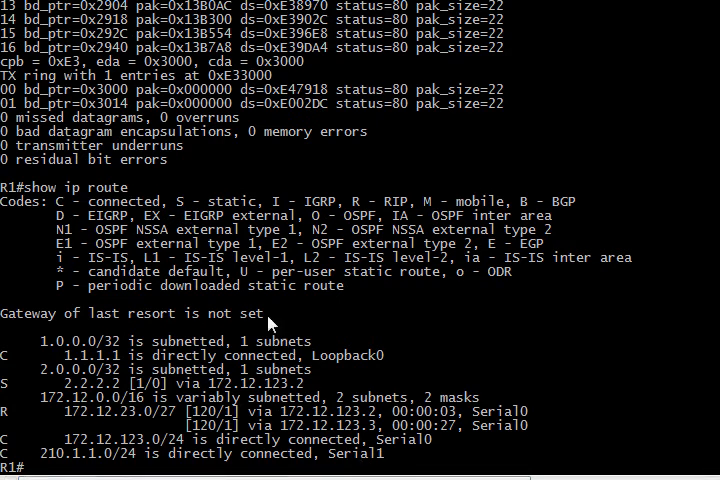
{"action": "mouse_move", "coordinate": [292, 224]}
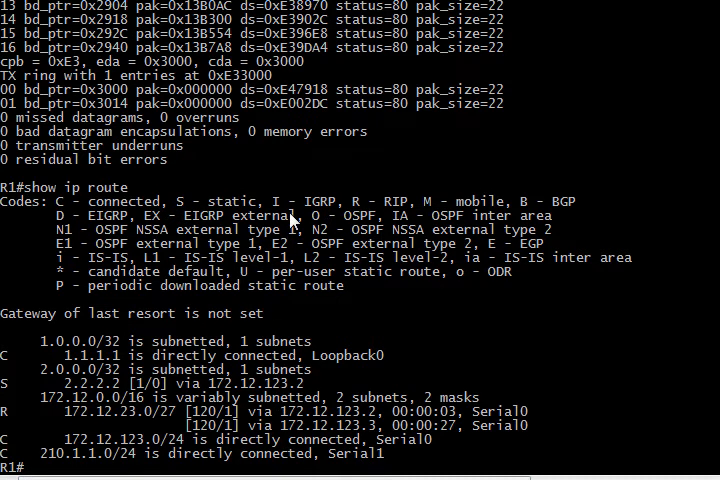
{"action": "mouse_move", "coordinate": [432, 352]}
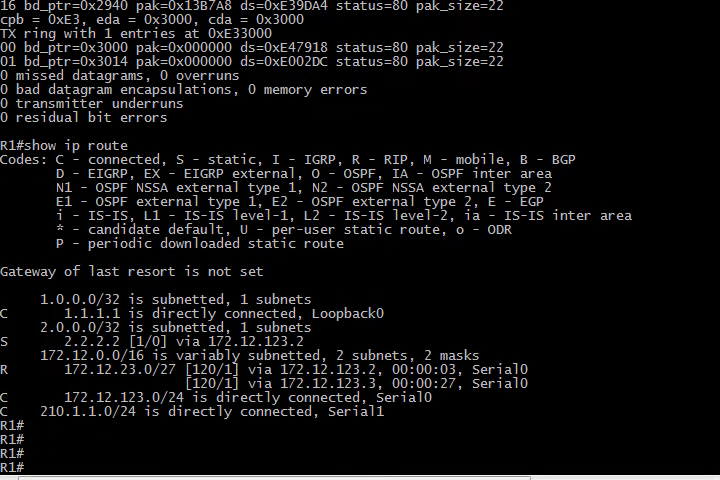
- Check 'show ip route ?' options, then list only RIP routes to 172.12.23.0/27 via Serial0
{"action": "type", "text": "show ip r"}
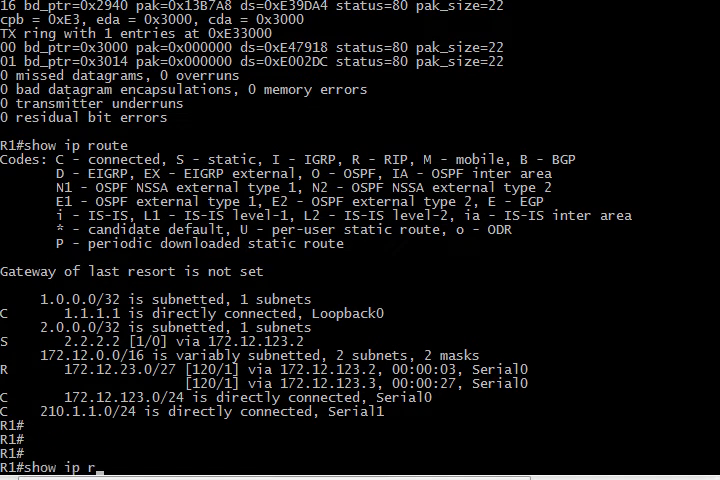
{"action": "type", "text": "oute ?"}
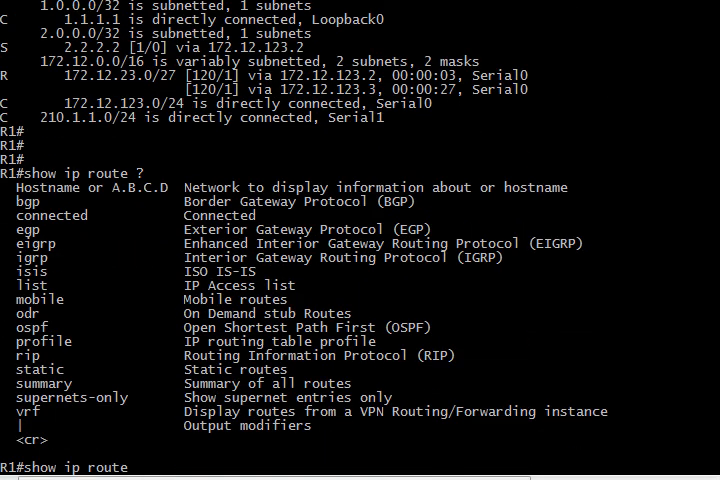
{"action": "type", "text": "ri"}
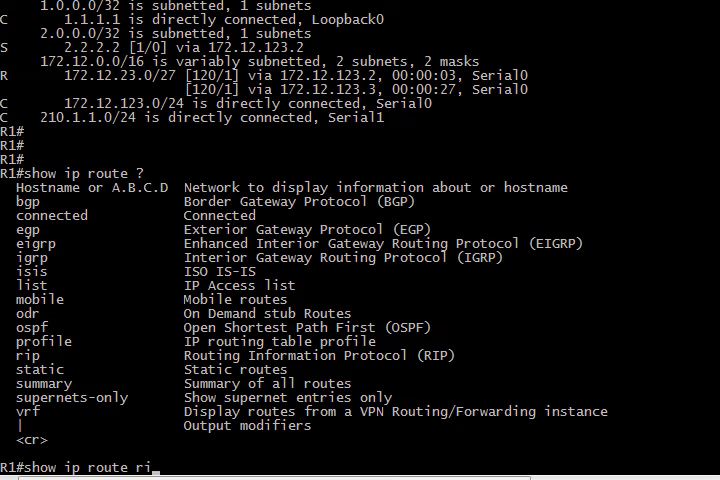
{"action": "key", "text": "Return"}
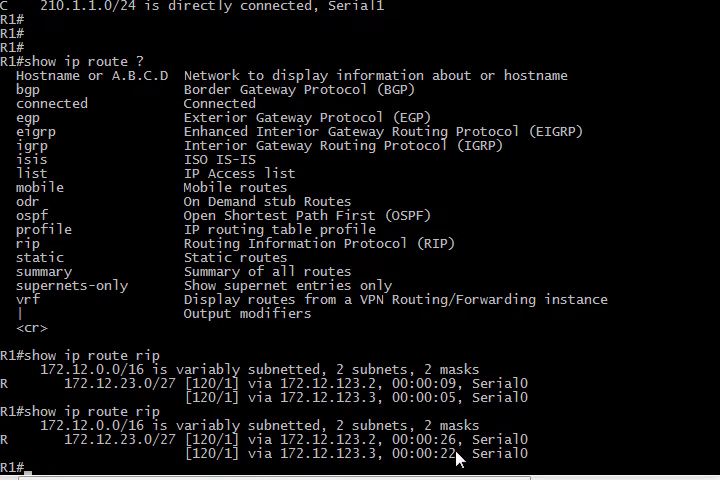
{"action": "type", "text": "s"}
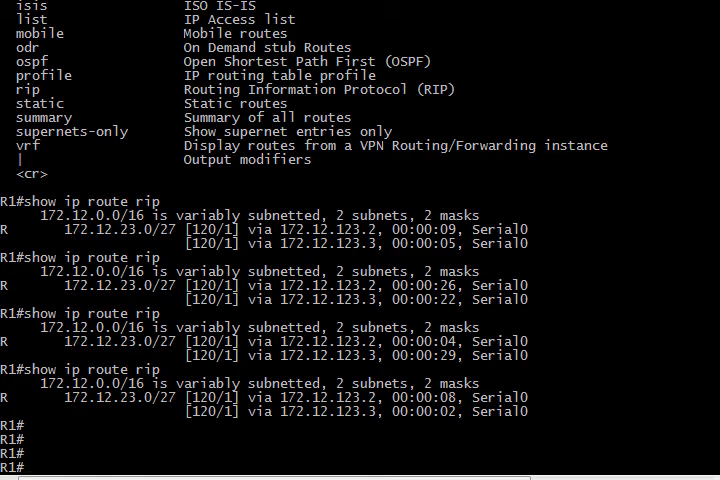
- Add static route 172.12.23.0 255.255.255.224 via 210.1.1.3 and leave configuration mode
{"action": "type", "text": "conf t"}
{"action": "type", "text": "ip route 17"}
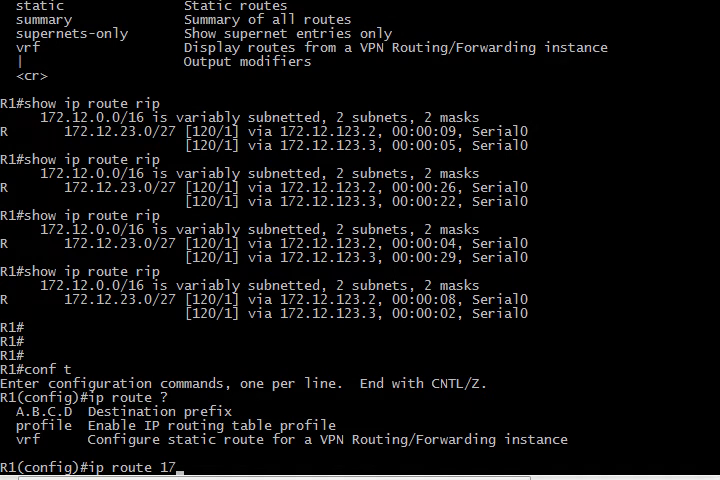
{"action": "type", "text": "2.12.23.0 ?"}
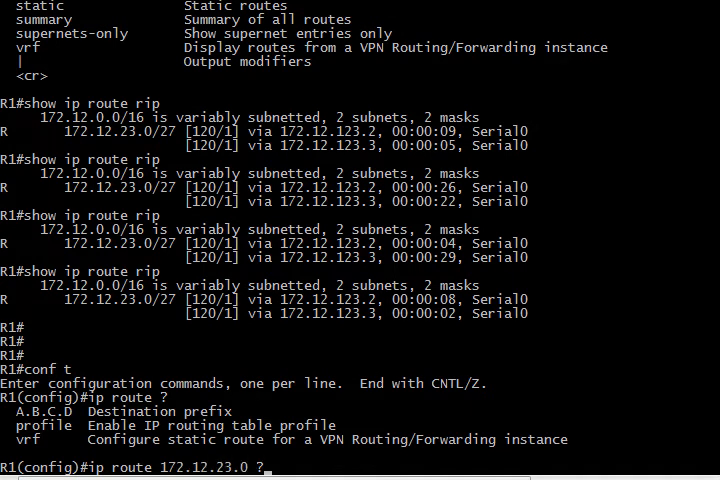
{"action": "type", "text": "255.255.255."}
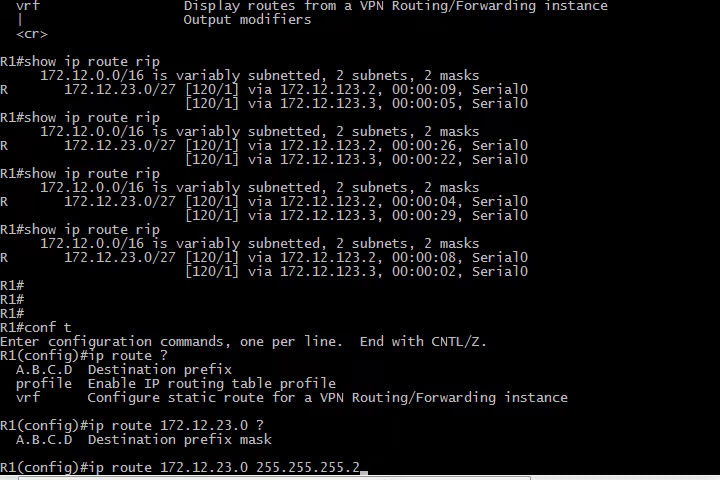
{"action": "type", "text": "24"}
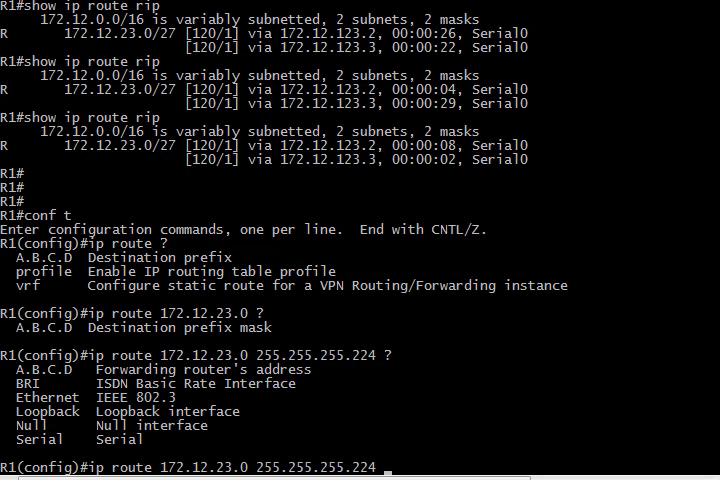
{"action": "type", "text": "210.1.1."}
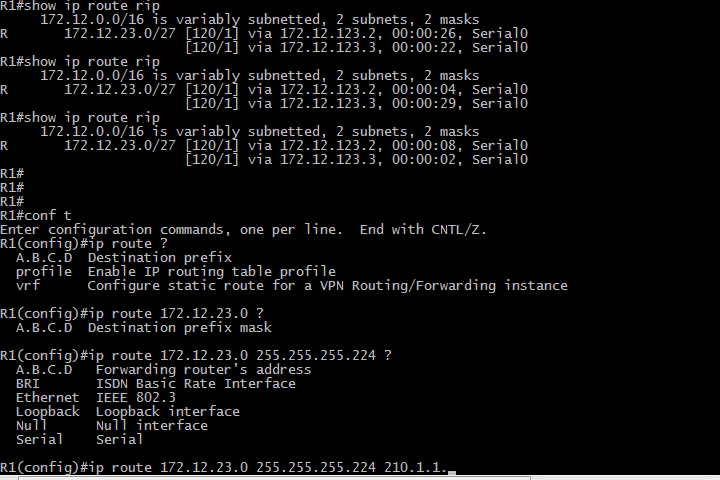
{"action": "type", "text": "3"}
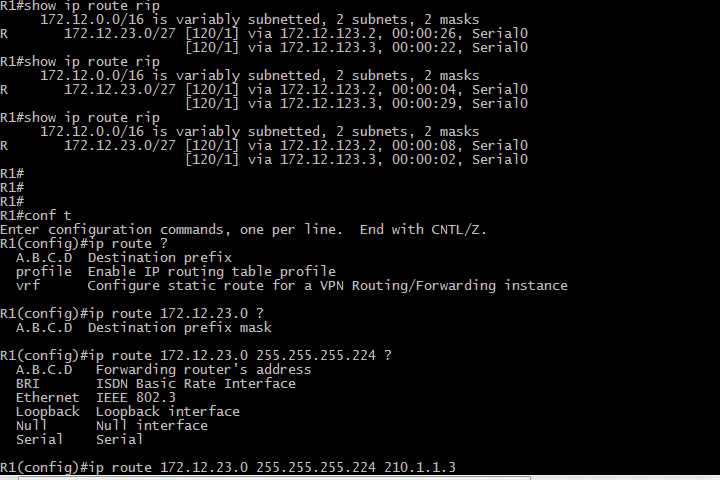
{"action": "type", "text": "?"}
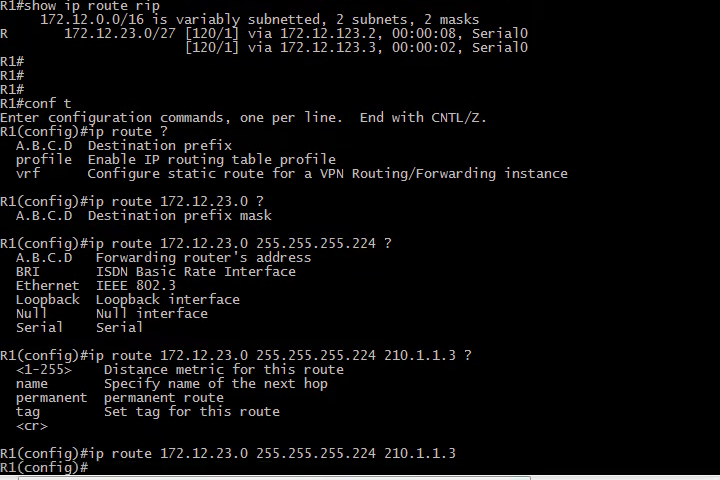
{"action": "key", "text": "ctrl+z"}
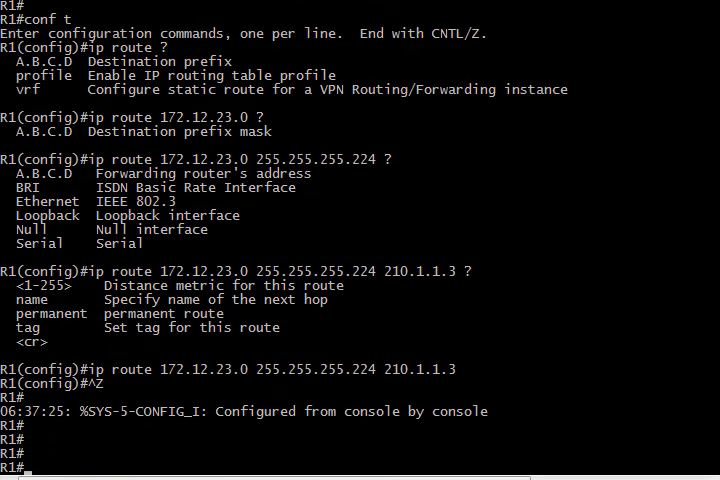
- Verify the routing table now shows 172.12.23.0/27 as static via 210.1.1.3
{"action": "type", "text": "show ip route"}
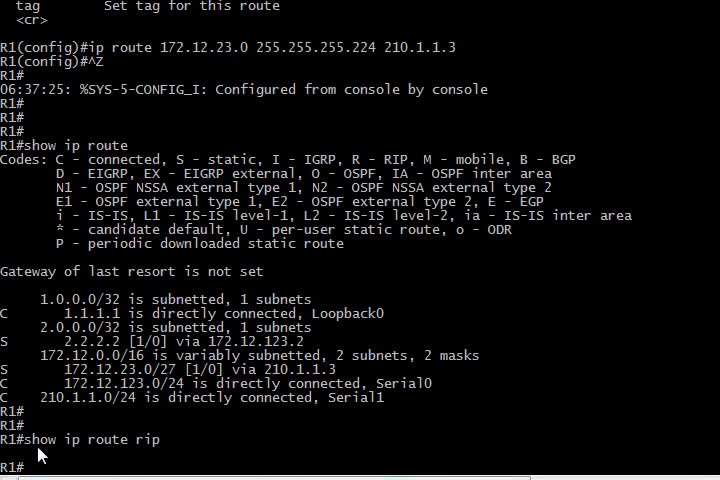
{"action": "mouse_move", "coordinate": [30, 462]}
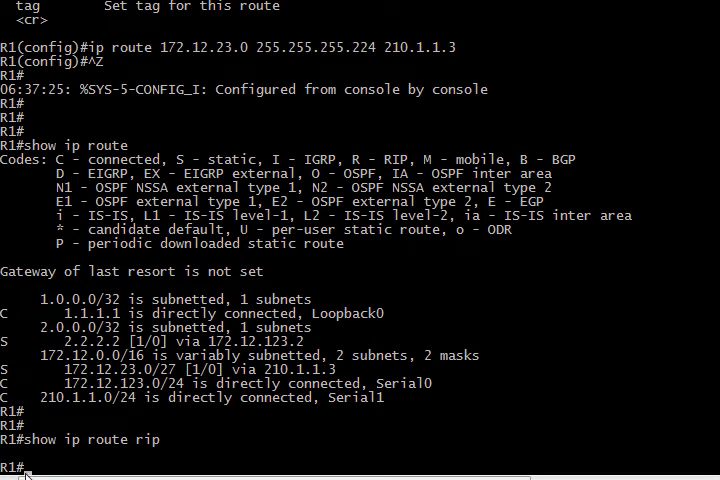
{"action": "mouse_move", "coordinate": [40, 398]}
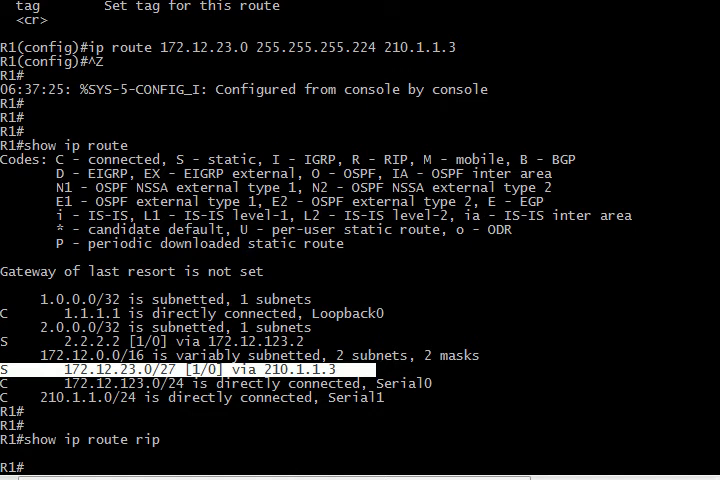
{"action": "mouse_move", "coordinate": [236, 470]}
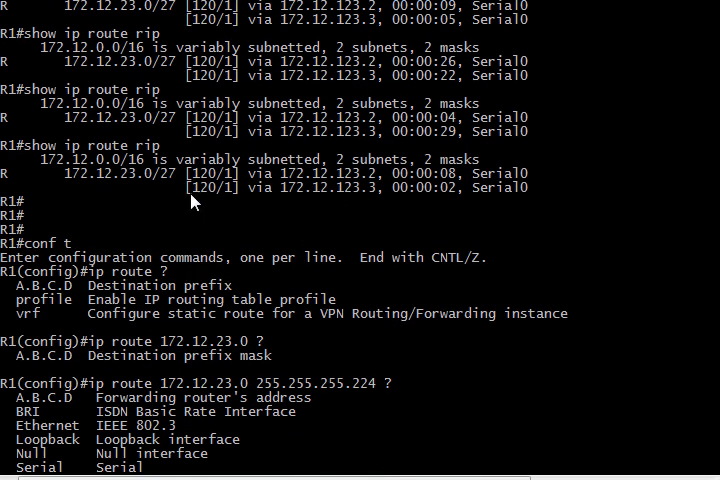
{"action": "mouse_move", "coordinate": [344, 192]}
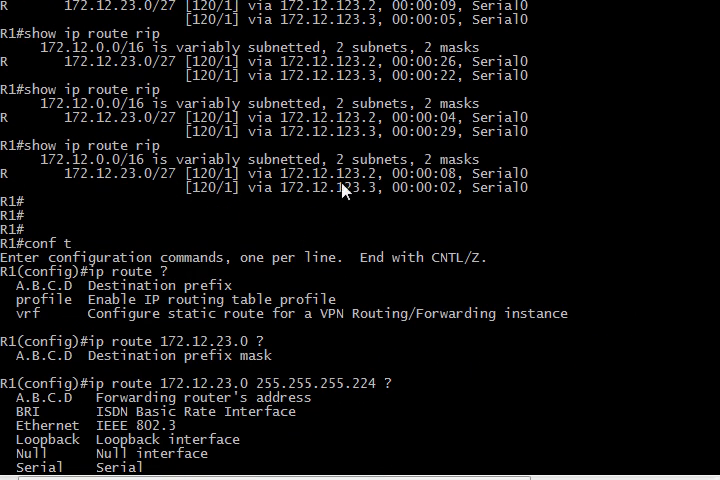
{"action": "mouse_move", "coordinate": [304, 276]}
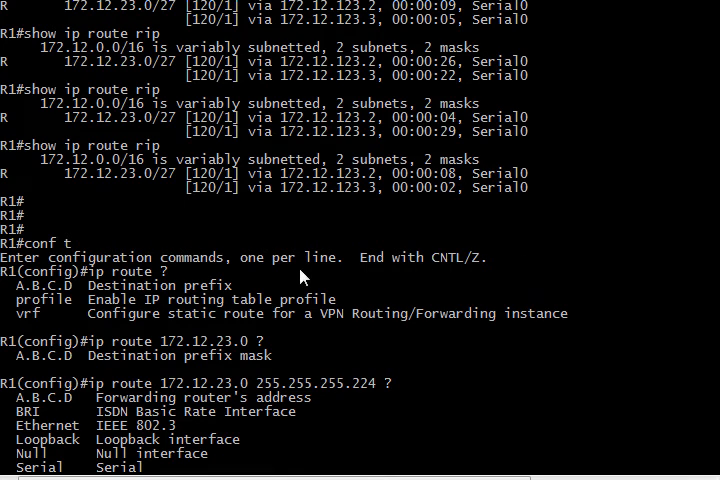
{"action": "mouse_move", "coordinate": [224, 252]}
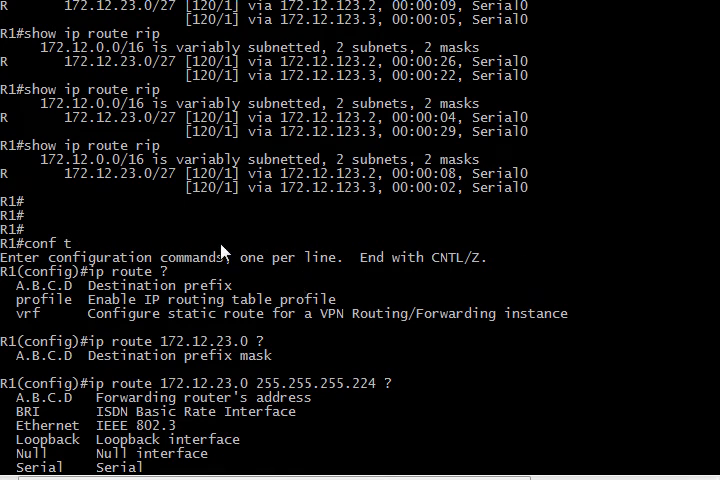
{"action": "mouse_move", "coordinate": [140, 188]}
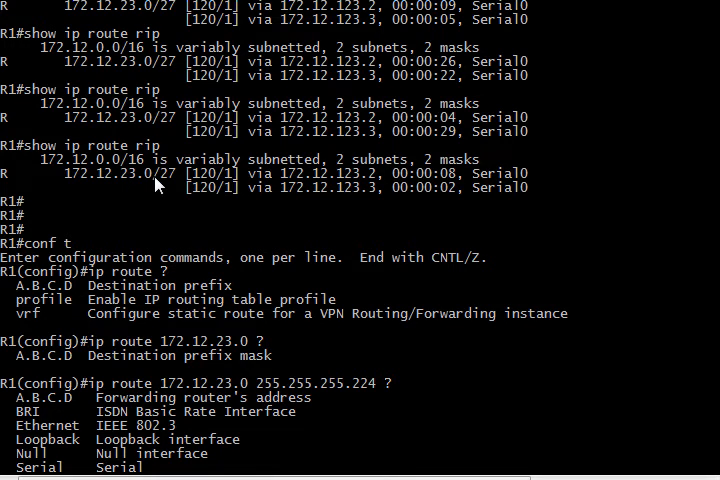
{"action": "mouse_move", "coordinate": [196, 190]}
{"action": "type", "text": "show ip route rip"}
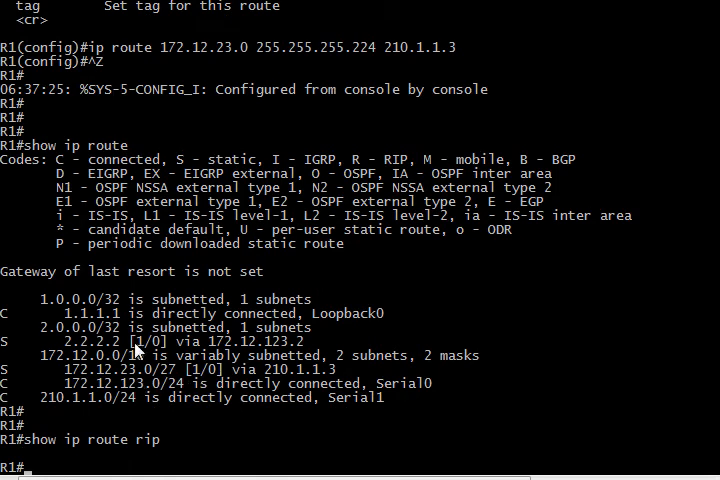
{"action": "mouse_move", "coordinate": [196, 378]}
{"action": "type", "text": "ip route 172.12.23.0 255."}
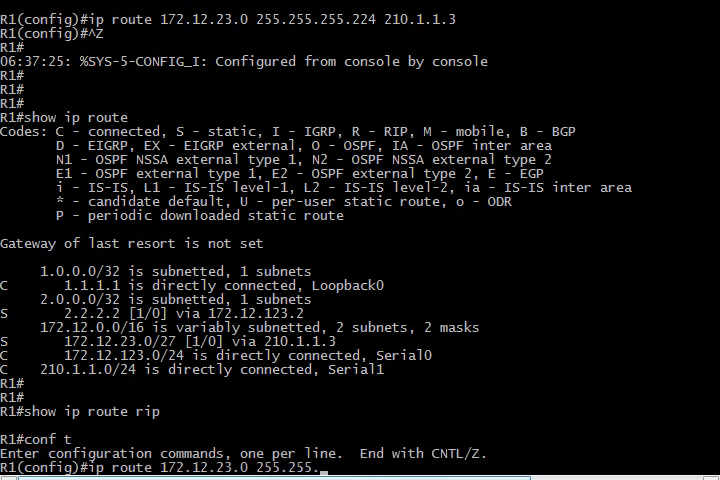
- Remove the static route, save, and confirm the RIP route to 172.12.23.0/27 is back
{"action": "type", "text": "255.224 210.1.1.3"}
{"action": "type", "text": "wr"}
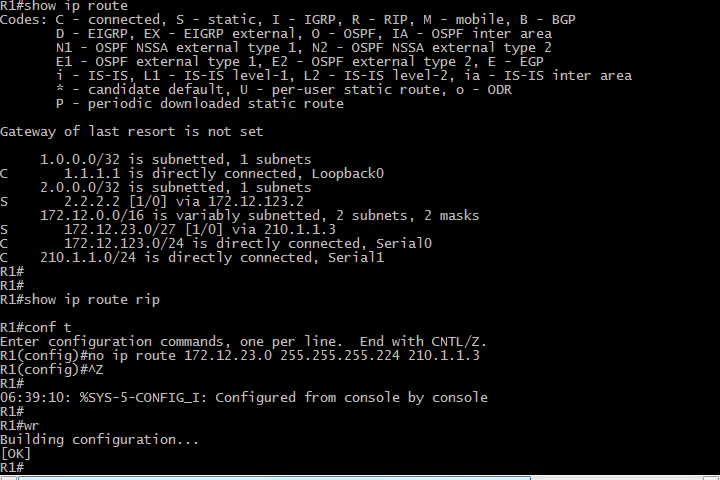
{"action": "type", "text": "show ip route rip"}
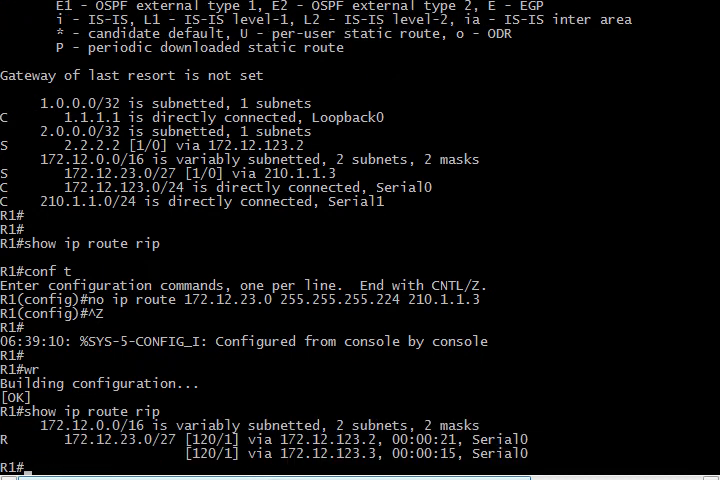
{"action": "type", "text": "show ip route"}
{"action": "type", "text": "conf t"}
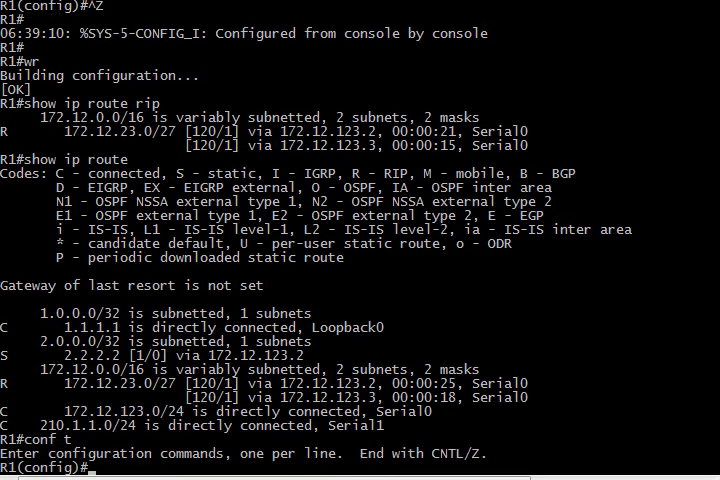
- Configure floating static route 172.12.23.0/27 via 210.1.1.3 with administrative distance 121
{"action": "type", "text": "no ip route 172.12.23.0 255.255.255.224 210.1.1.3"}
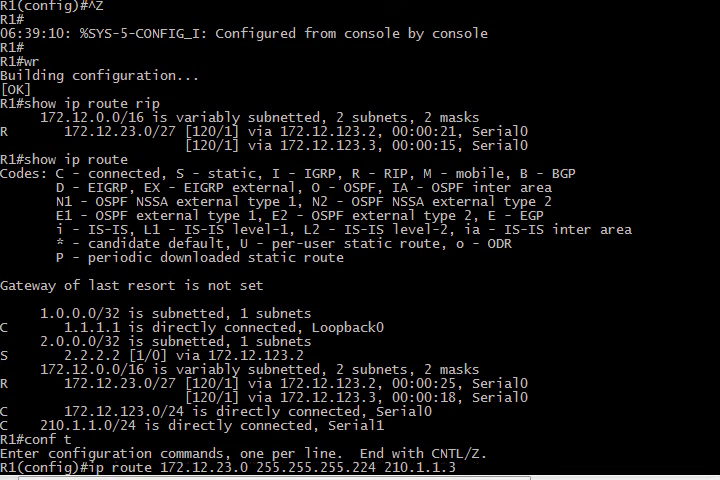
{"action": "type", "text": "?"}
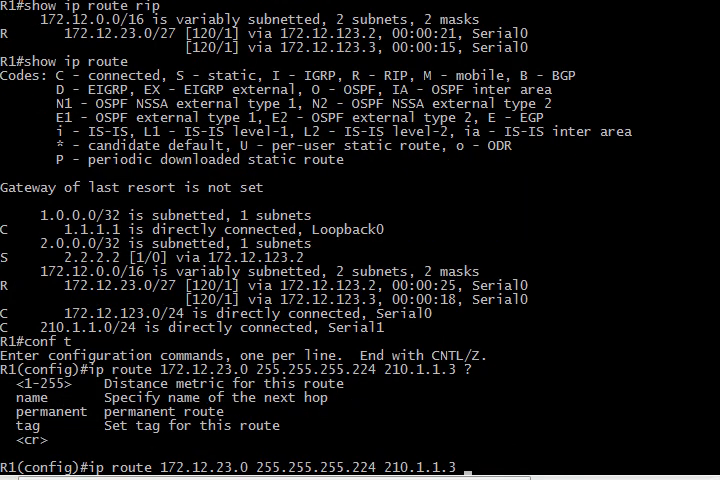
{"action": "mouse_move", "coordinate": [148, 392]}
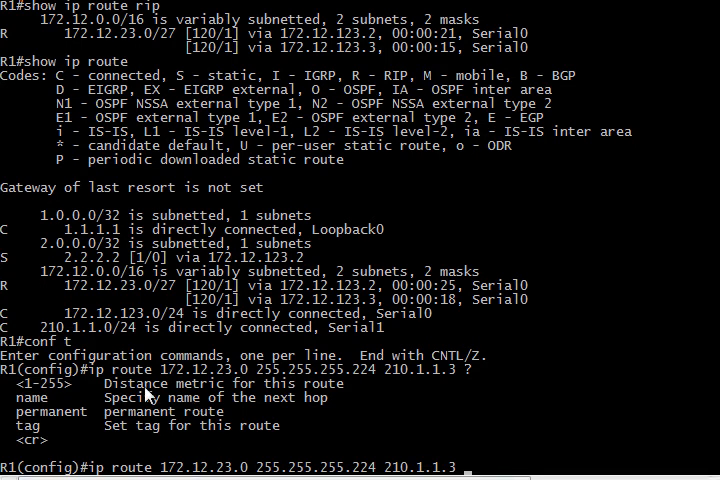
{"action": "mouse_move", "coordinate": [322, 392]}
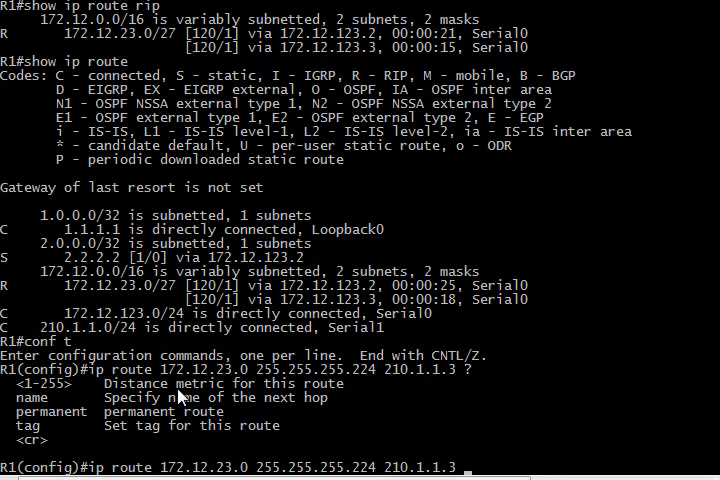
{"action": "mouse_move", "coordinate": [36, 392]}
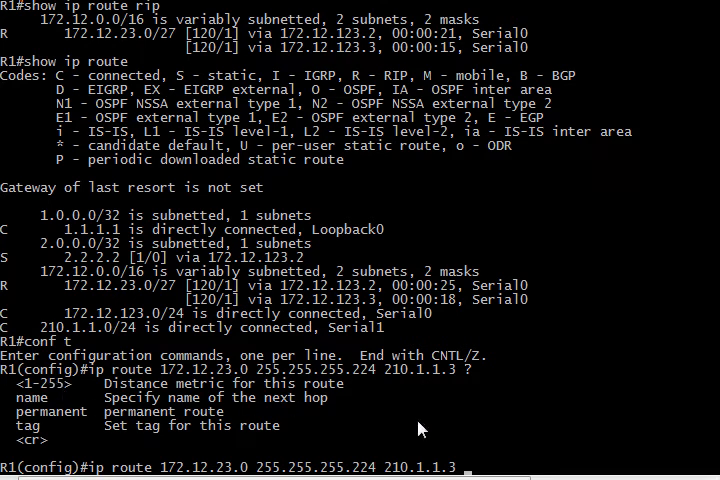
{"action": "mouse_move", "coordinate": [492, 424]}
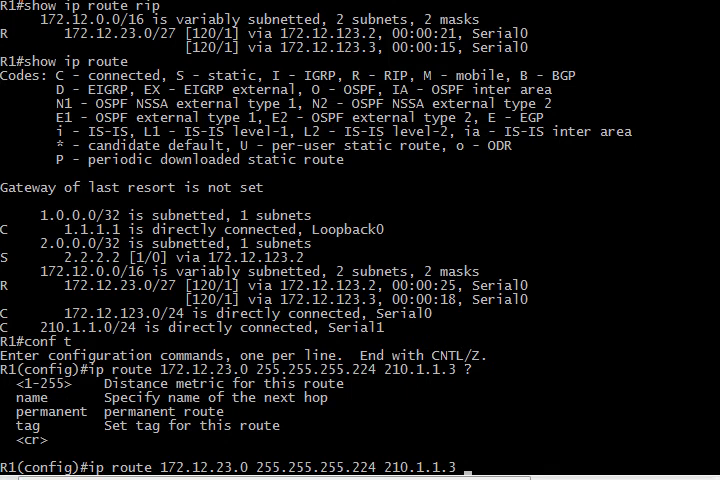
{"action": "type", "text": "121"}
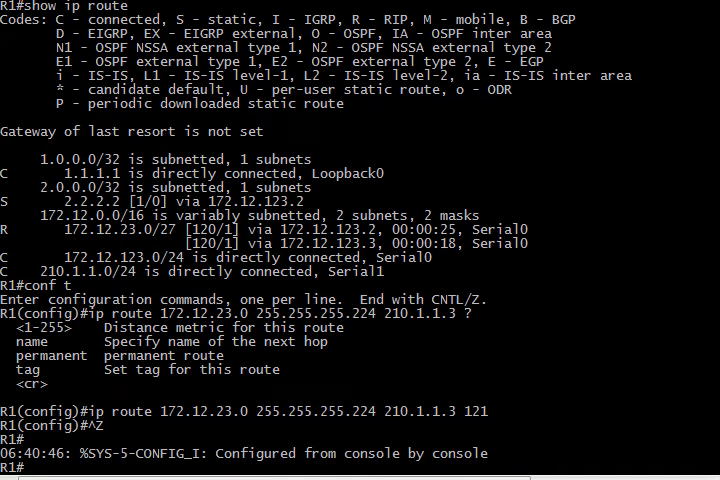
{"action": "type", "text": "show ip route"}
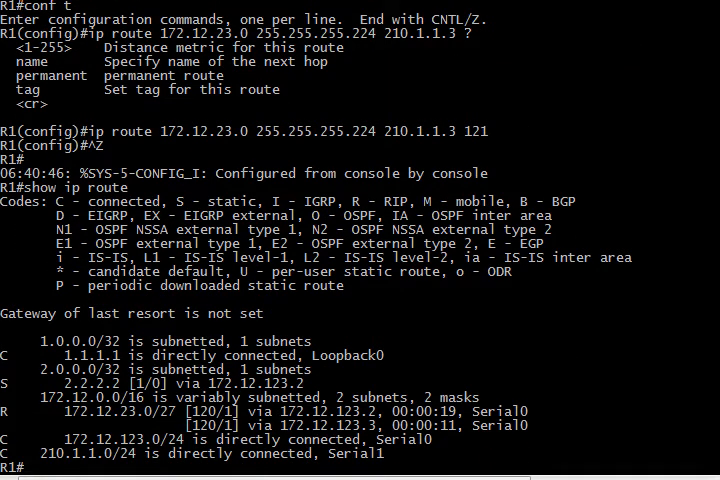
{"action": "mouse_move", "coordinate": [140, 152]}
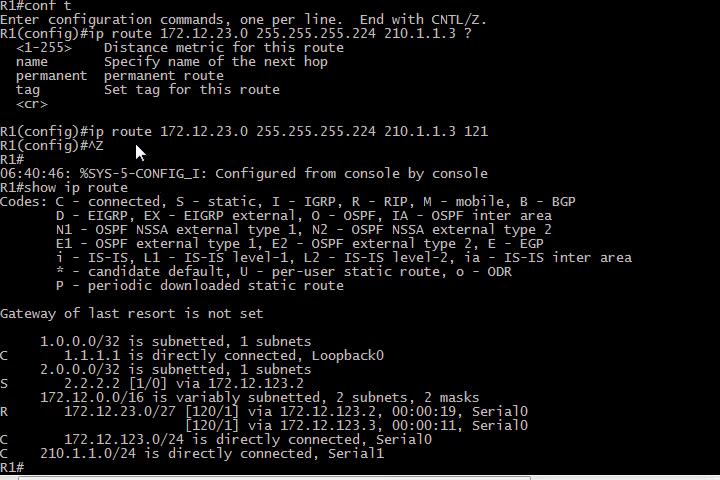
{"action": "mouse_move", "coordinate": [464, 140]}
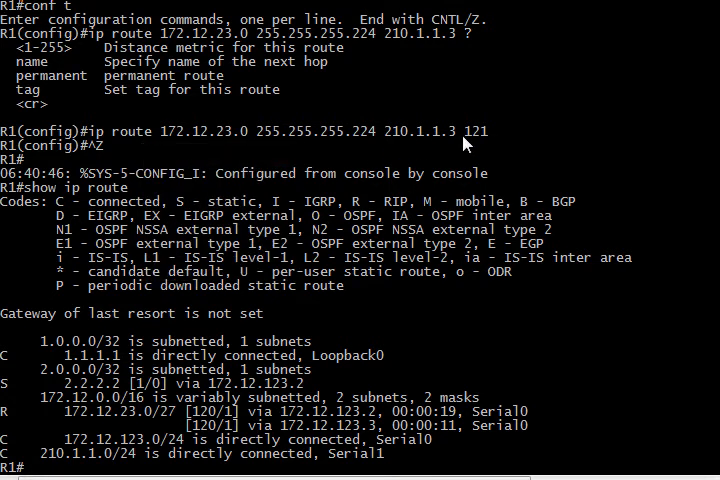
{"action": "double_click", "coordinate": [470, 132]}
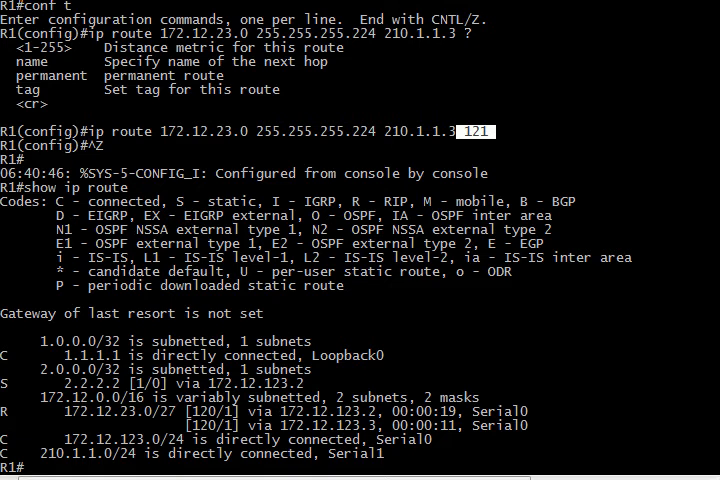
{"action": "mouse_move", "coordinate": [136, 440]}
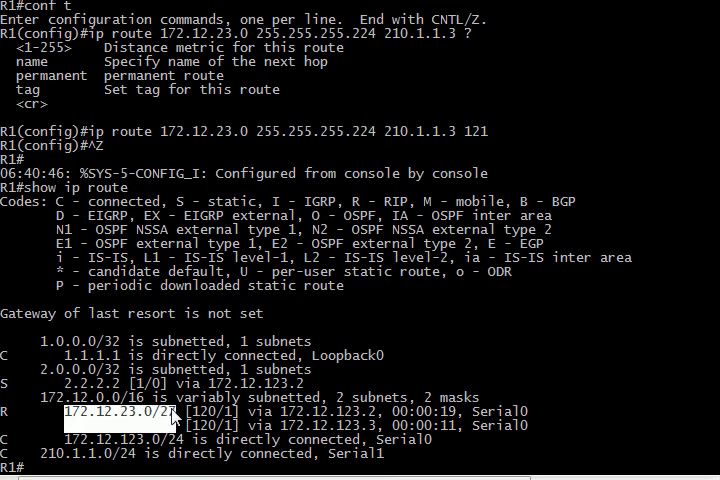
{"action": "mouse_move", "coordinate": [200, 424]}
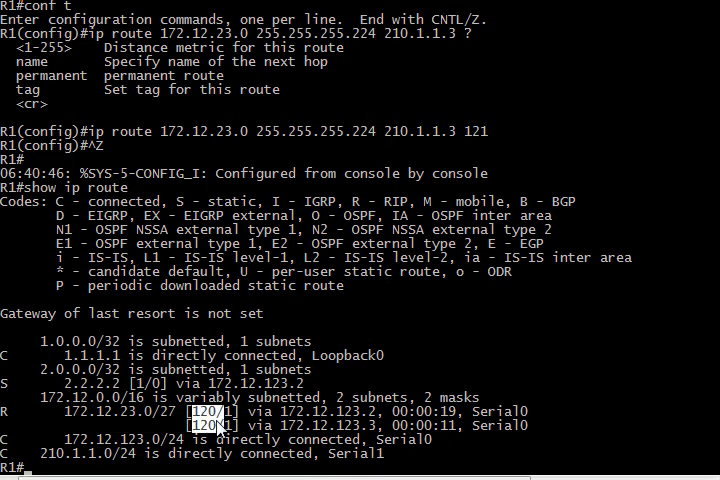
{"action": "mouse_move", "coordinate": [472, 148]}
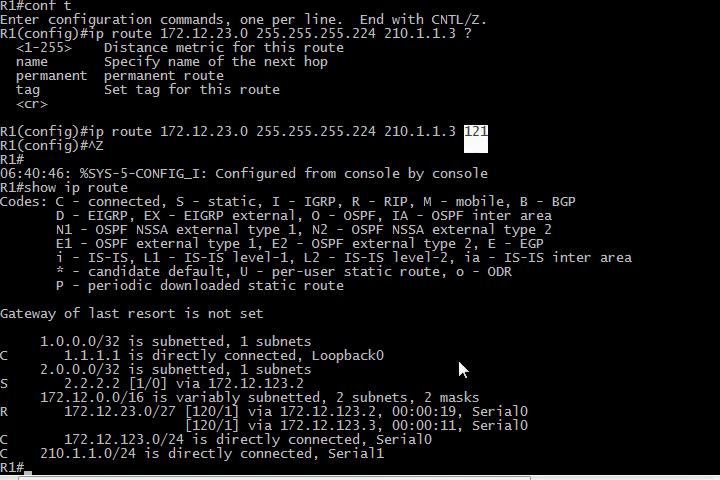
{"action": "scroll", "scroll_direction": "down", "scroll_amount": 3}
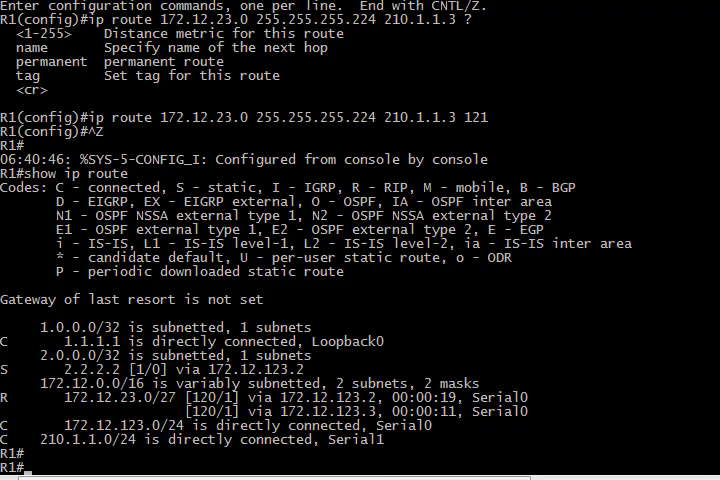
- Shut down Serial0 and verify the static route [121/0] via 210.1.1.3 is installed, then re-enter config
{"action": "type", "text": "conf t"}
{"action": "type", "text": "int s0"}
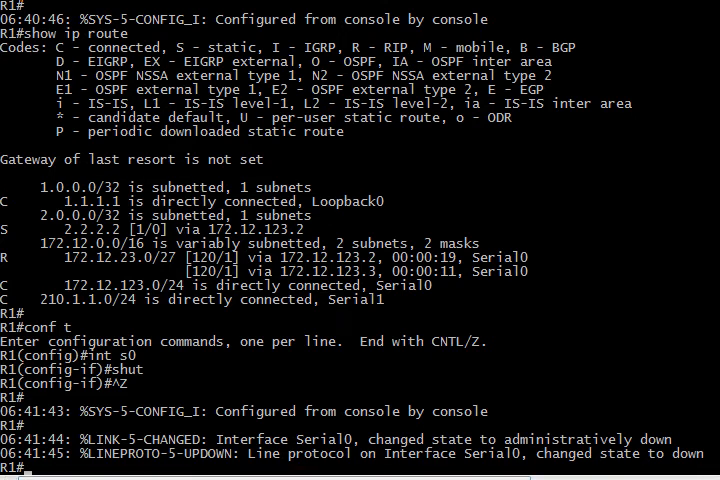
{"action": "mouse_move", "coordinate": [284, 470]}
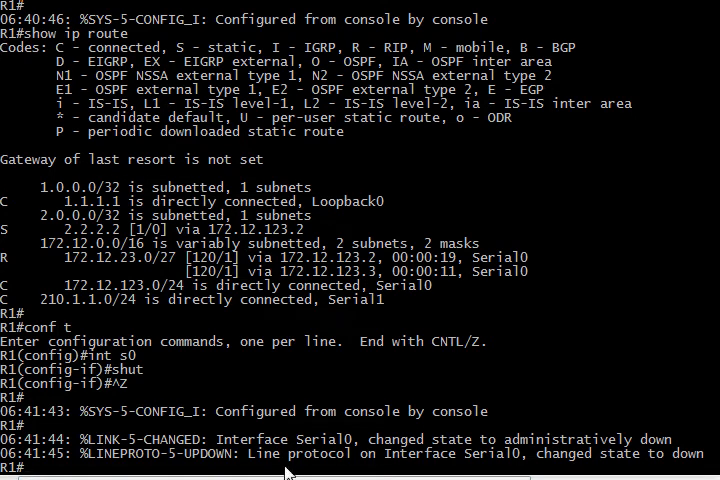
{"action": "type", "text": "show ip route"}
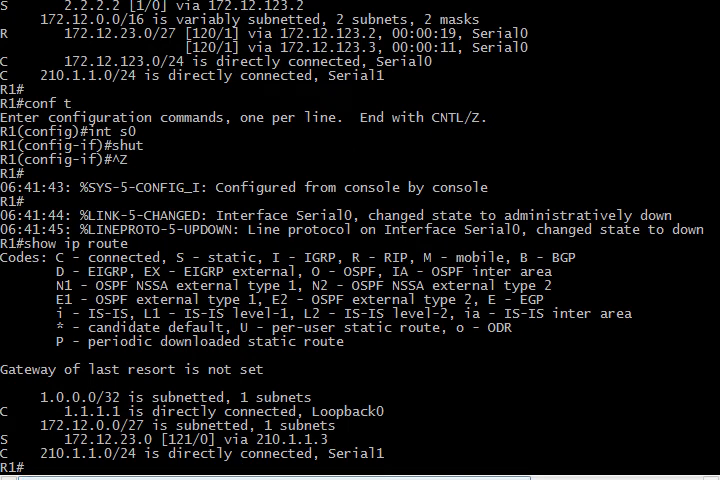
{"action": "mouse_move", "coordinate": [98, 452]}
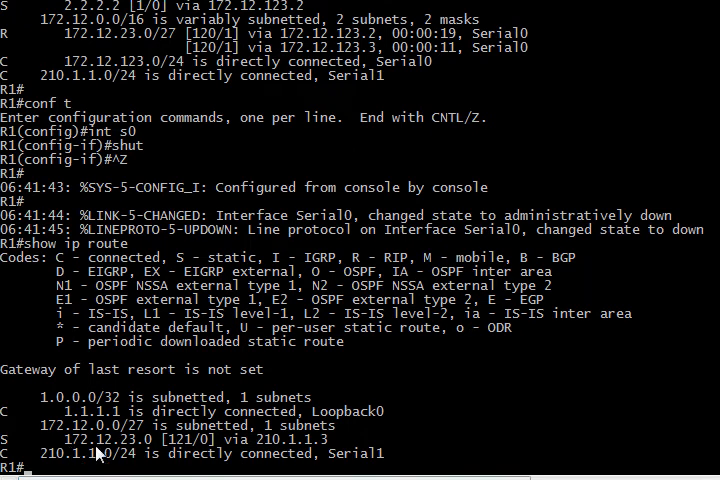
{"action": "mouse_move", "coordinate": [312, 452]}
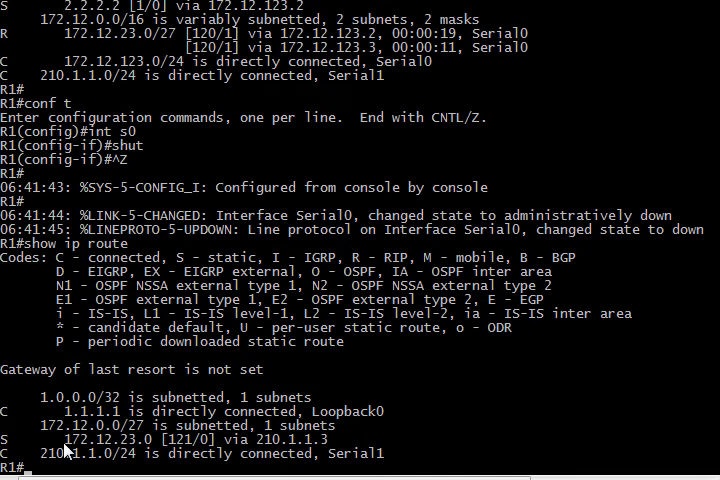
{"action": "mouse_move", "coordinate": [28, 448]}
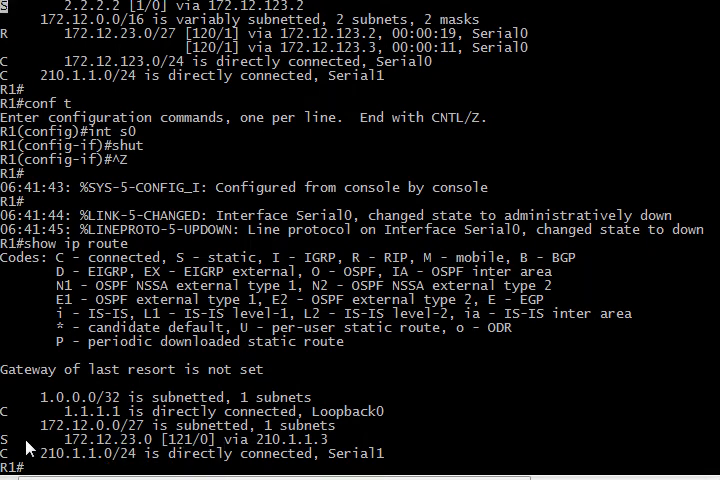
{"action": "mouse_move", "coordinate": [276, 448]}
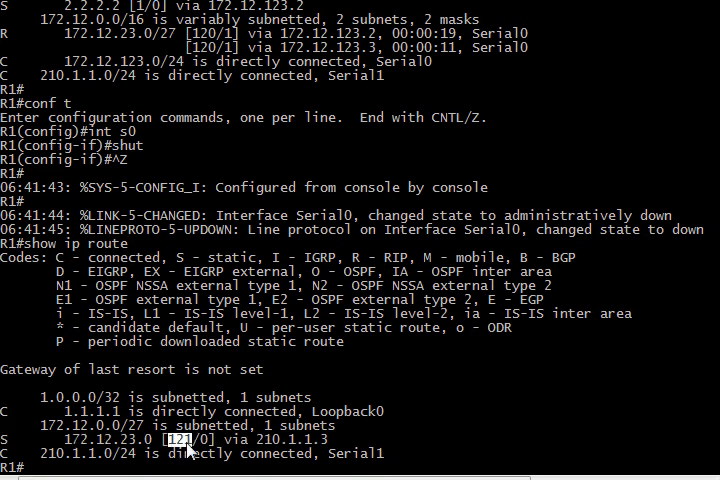
{"action": "mouse_move", "coordinate": [336, 428]}
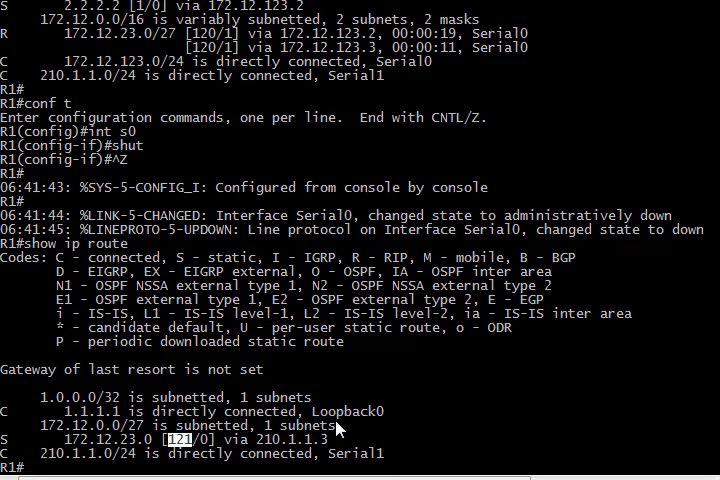
{"action": "scroll", "scroll_direction": "down", "scroll_amount": 3}
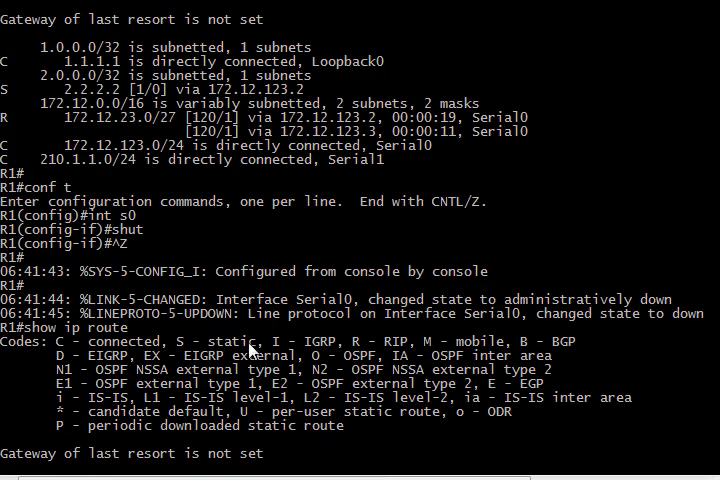
{"action": "mouse_move", "coordinate": [80, 100]}
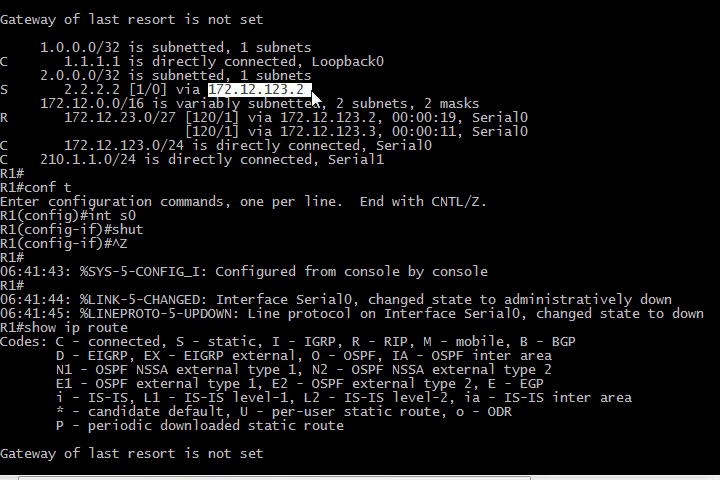
{"action": "mouse_move", "coordinate": [316, 176]}
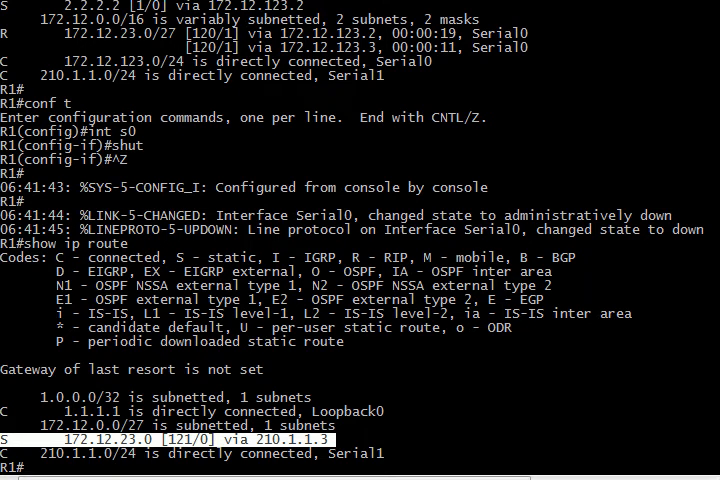
{"action": "type", "text": "conf t"}
{"action": "type", "text": "no shut"}
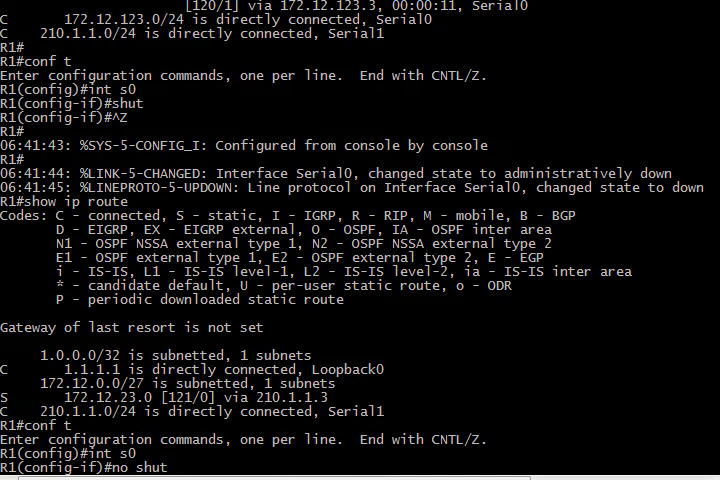
- Bring Serial0 back up and repeatedly check that RIP routes to 172.12.23.0/27 return
{"action": "key", "text": "Return"}
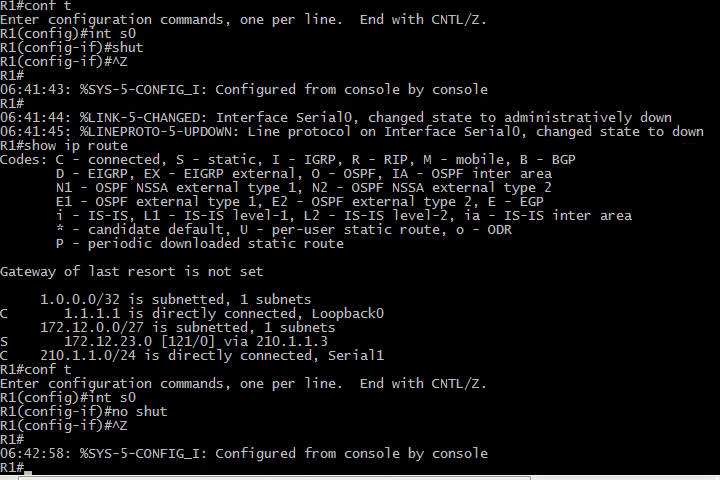
{"action": "scroll", "scroll_direction": "down", "scroll_amount": 3}
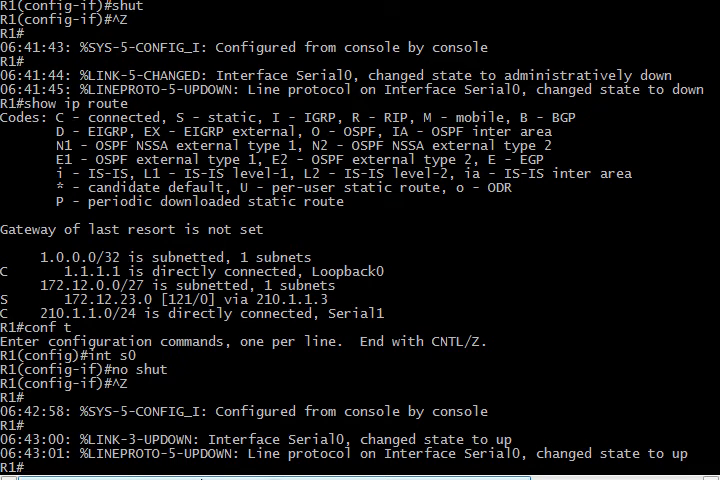
{"action": "type", "text": "show ip route rip"}
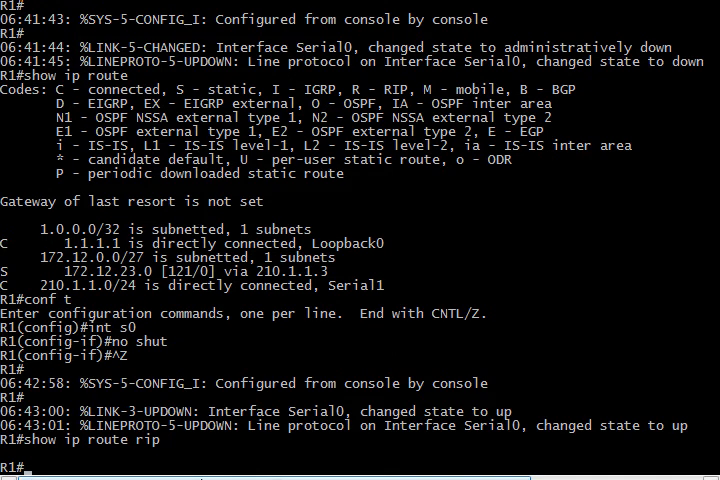
{"action": "type", "text": "show ip route rip"}
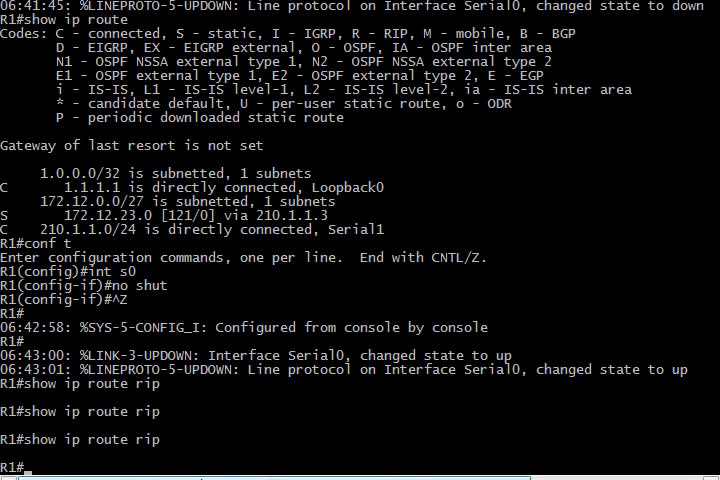
{"action": "type", "text": "show ip route rip"}
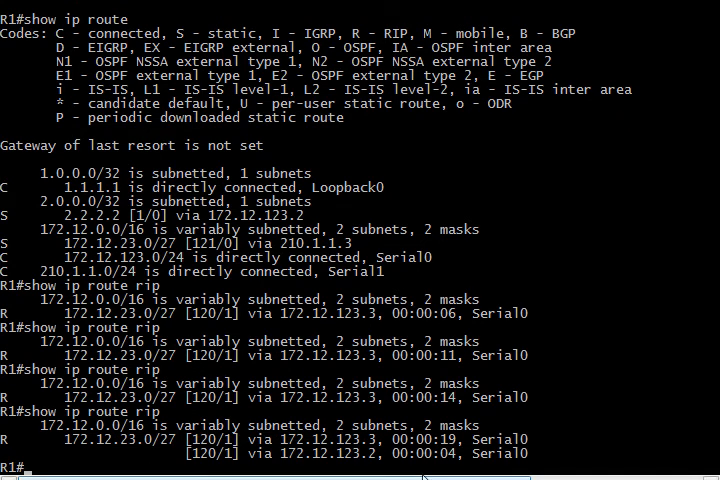
{"action": "mouse_move", "coordinate": [470, 452]}
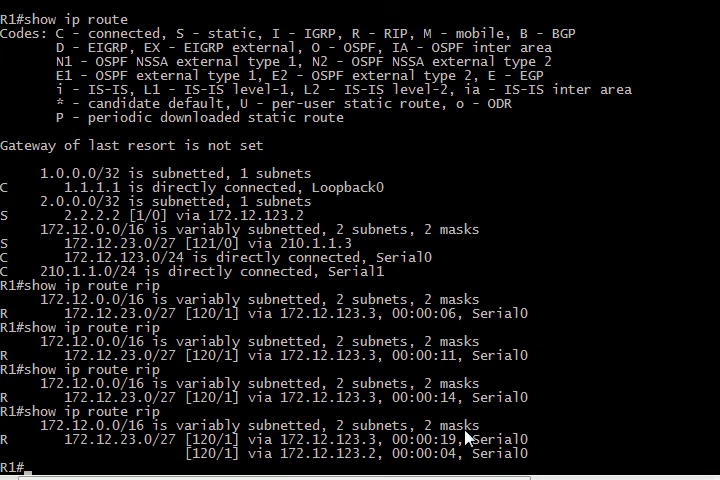
{"action": "mouse_move", "coordinate": [464, 450]}
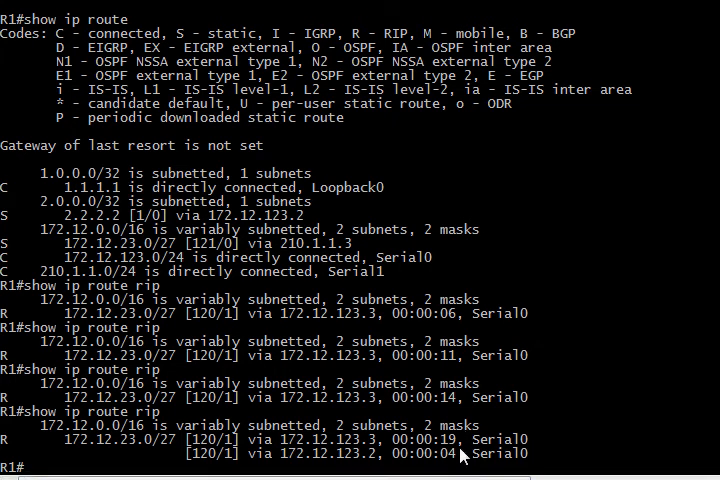
{"action": "mouse_move", "coordinate": [600, 328]}
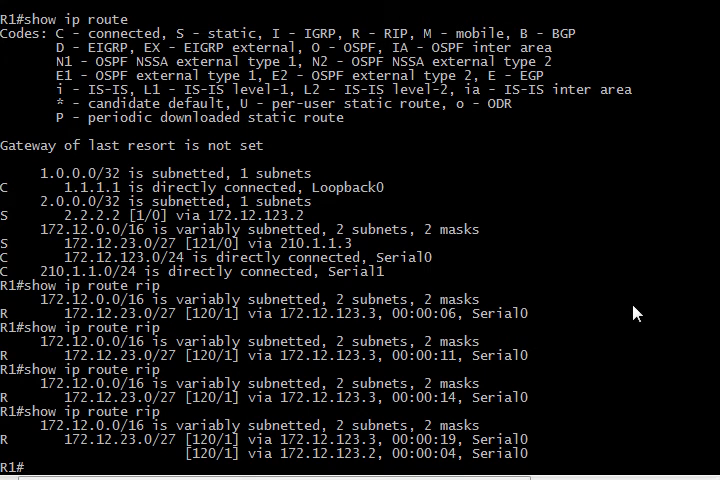
{"action": "mouse_move", "coordinate": [636, 312]}
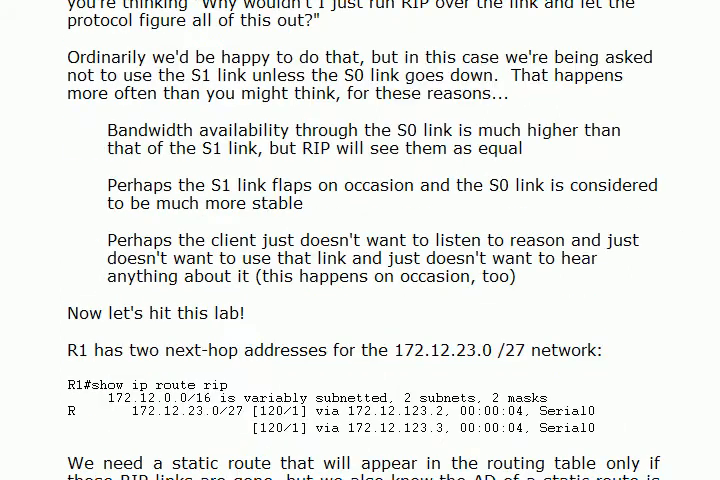
- Scroll the study guide down to the On-Demand Routing (ODR) section
{"action": "scroll", "scroll_direction": "down", "scroll_amount": 3}
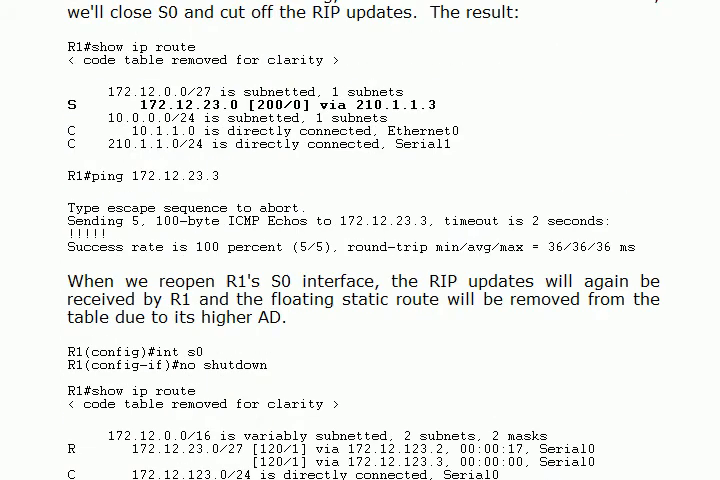
{"action": "scroll", "scroll_direction": "down", "scroll_amount": 3}
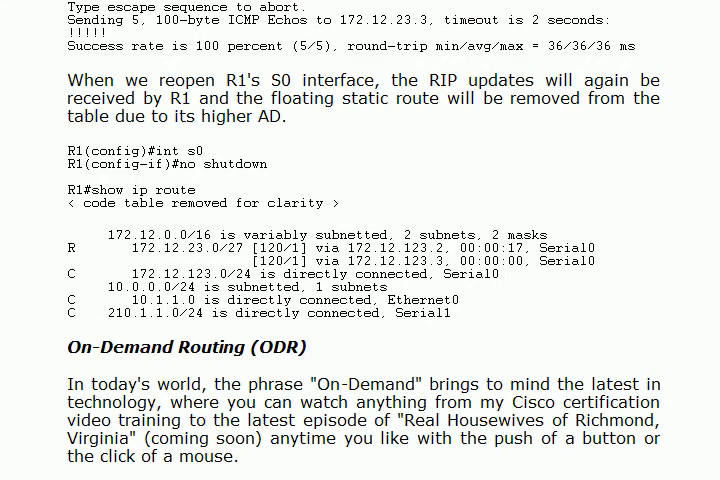
{"action": "scroll", "scroll_direction": "down", "scroll_amount": 3}
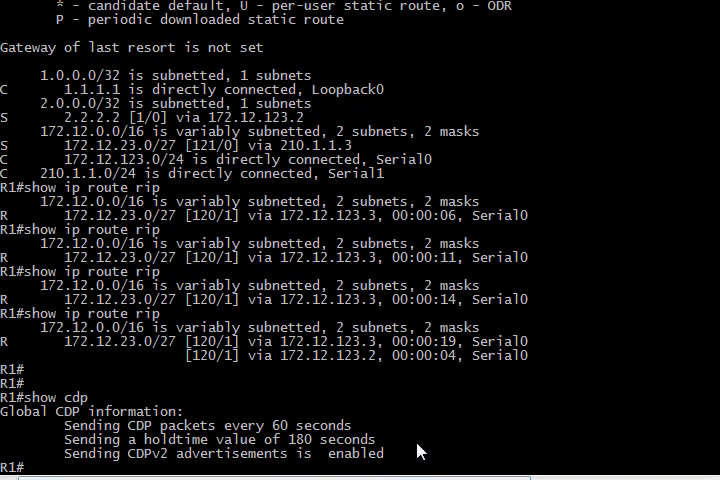
{"action": "mouse_move", "coordinate": [420, 452]}
{"action": "type", "text": "conf t"}
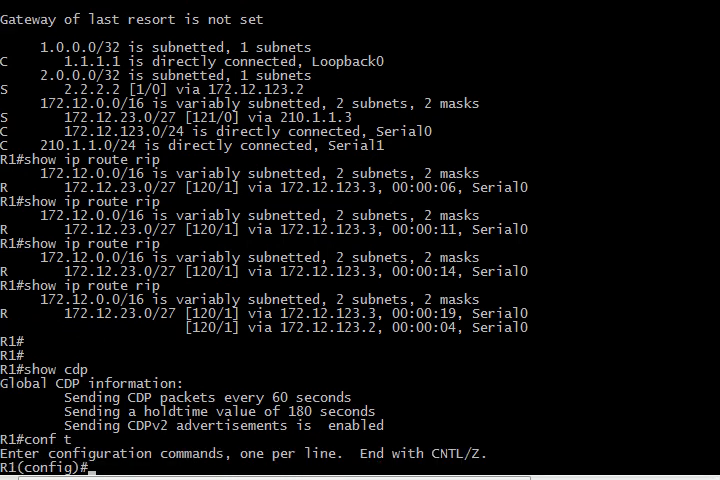
- Query 'no cdp ?' options, re-enter configuration mode and select interface Serial0 for interface-level CDP settings
{"action": "type", "text": "no cdp ?"}
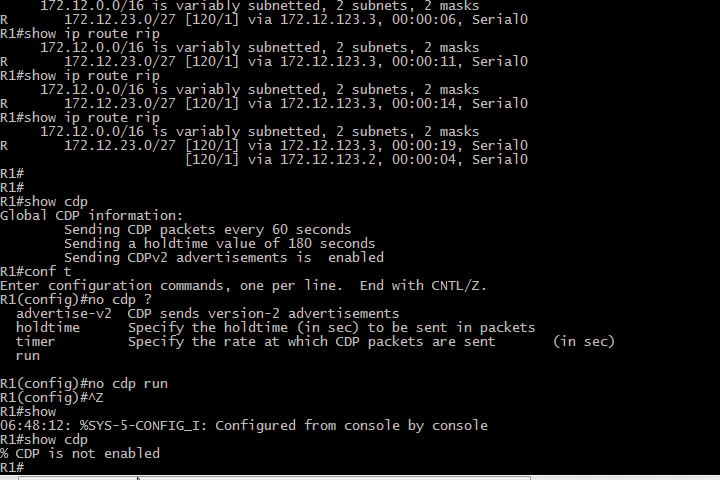
{"action": "type", "text": "cd"}
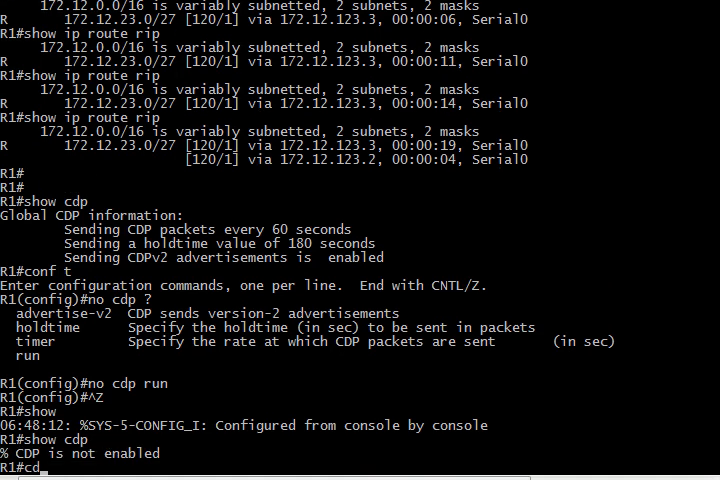
{"action": "type", "text": "onf t"}
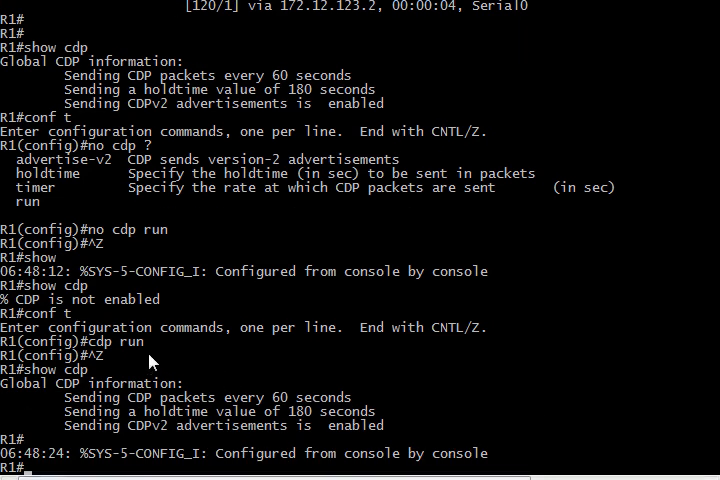
{"action": "mouse_move", "coordinate": [140, 358]}
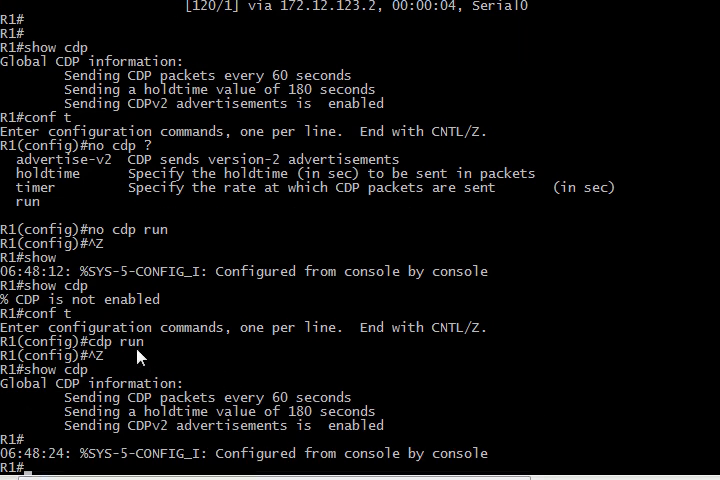
{"action": "type", "text": "int s0"}
{"action": "type", "text": "no cdp"}
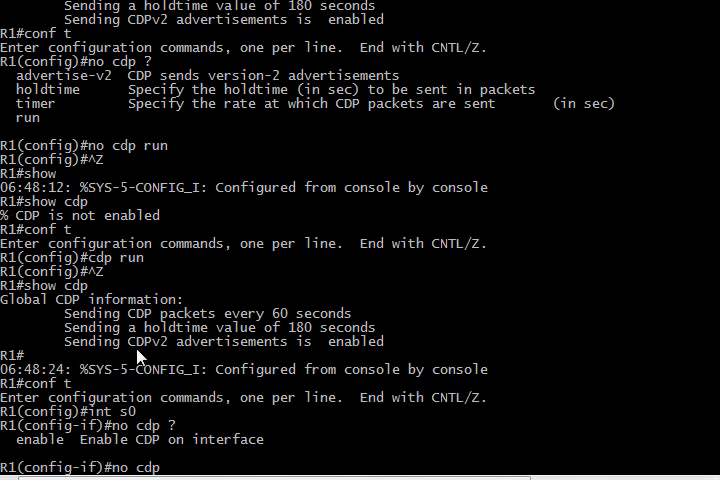
{"action": "mouse_move", "coordinate": [40, 452]}
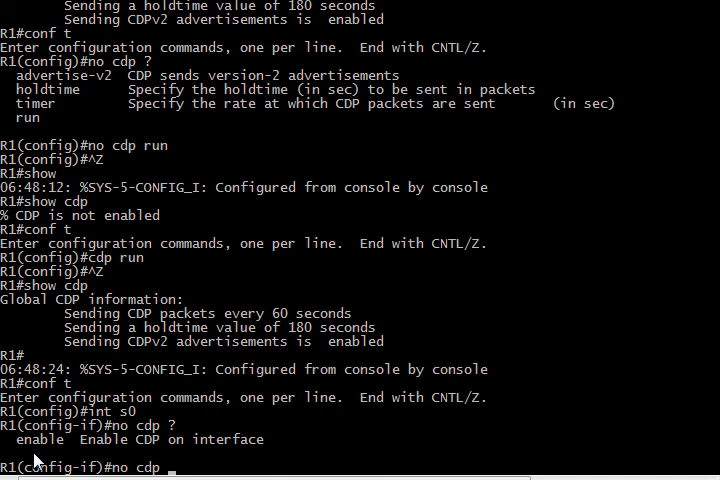
{"action": "mouse_move", "coordinate": [62, 452]}
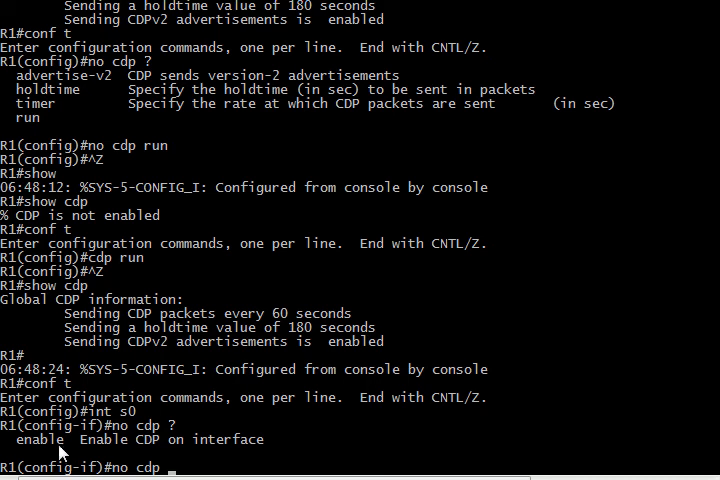
{"action": "mouse_move", "coordinate": [124, 440]}
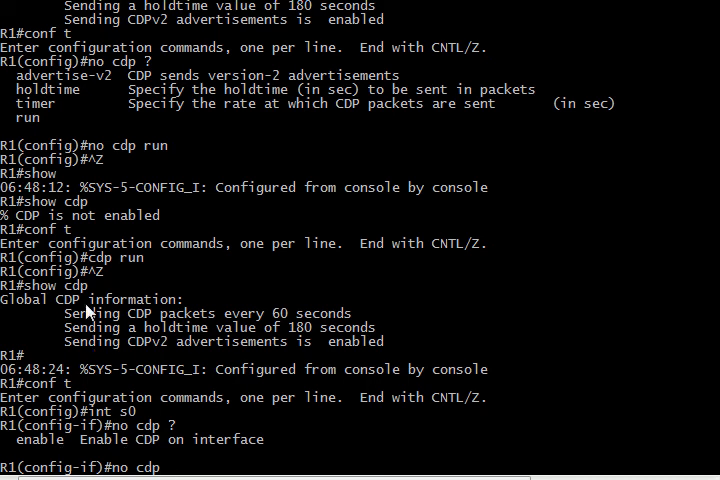
{"action": "mouse_move", "coordinate": [296, 328]}
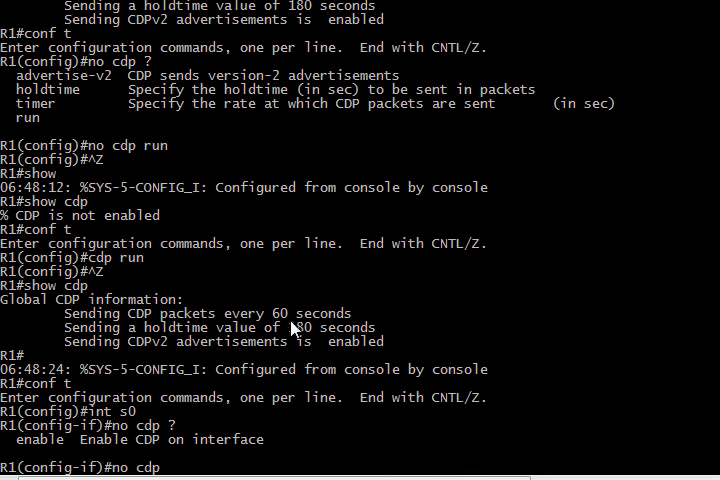
{"action": "mouse_move", "coordinate": [292, 328]}
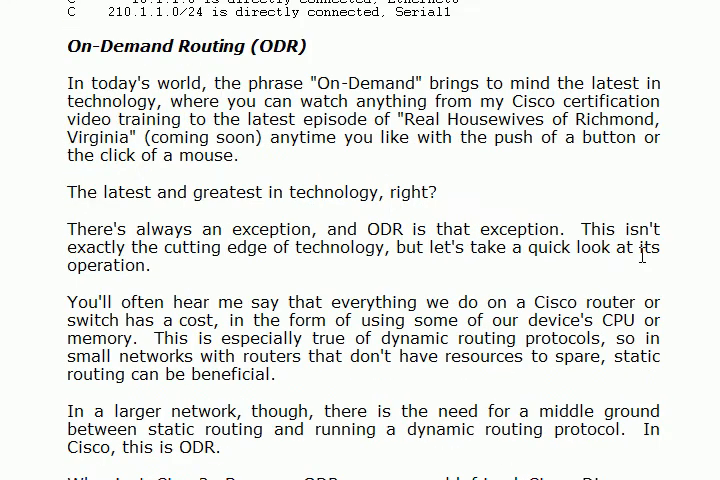
- Scroll the study guide down to the Routing Fundamentals chapter overview and its introductory text
{"action": "scroll", "scroll_direction": "down", "scroll_amount": 3}
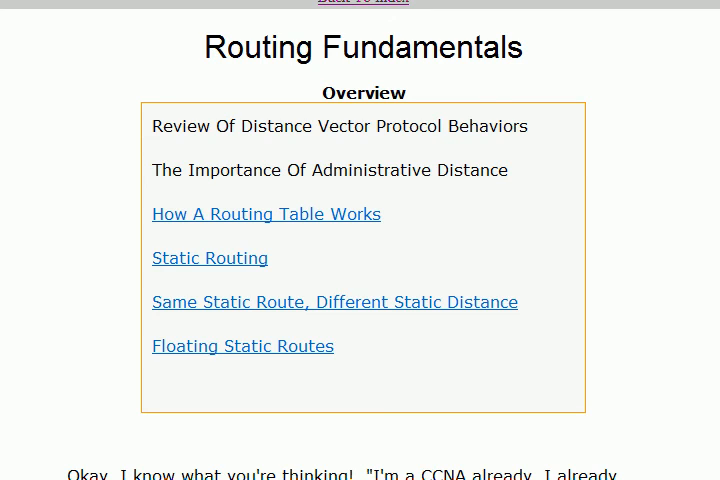
{"action": "scroll", "scroll_direction": "down", "scroll_amount": 3}
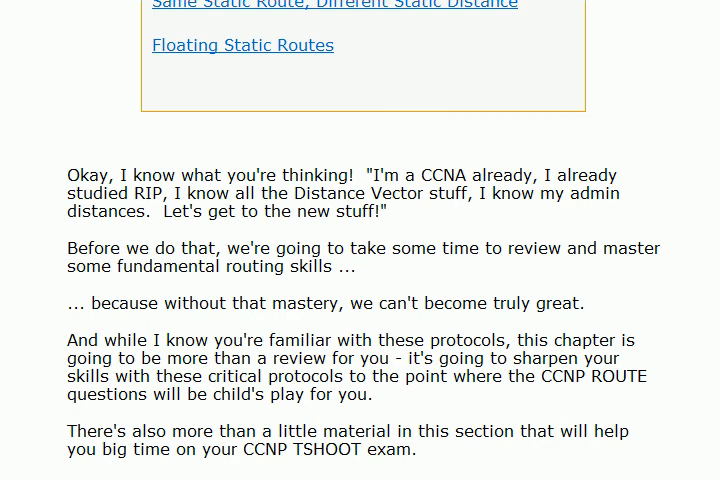
{"action": "scroll", "scroll_direction": "up", "scroll_amount": 3}
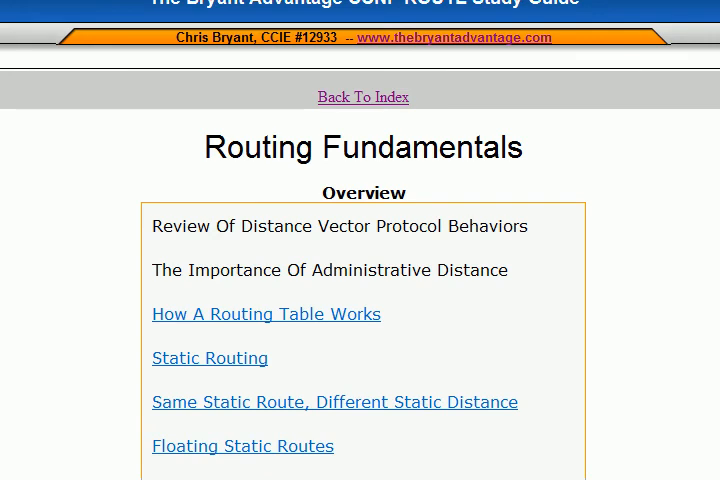
{"action": "scroll", "scroll_direction": "down", "scroll_amount": 3}
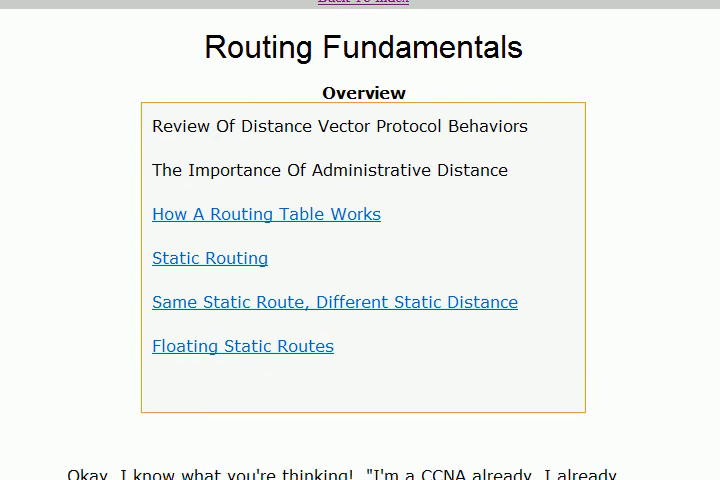